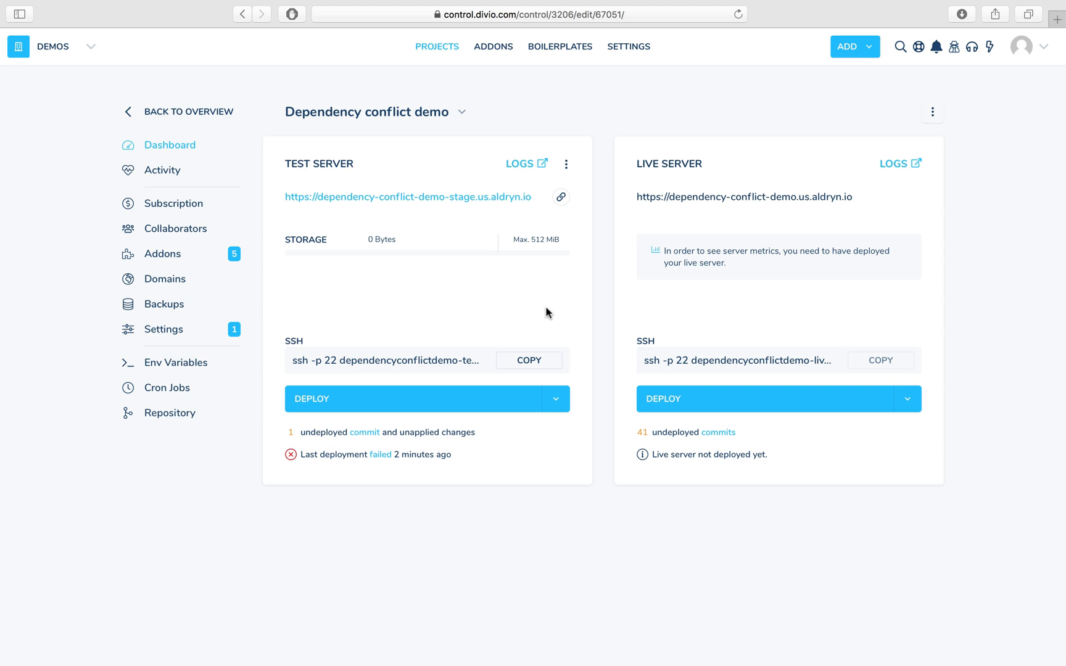
{"action": "mouse_move", "coordinate": [333, 465]}
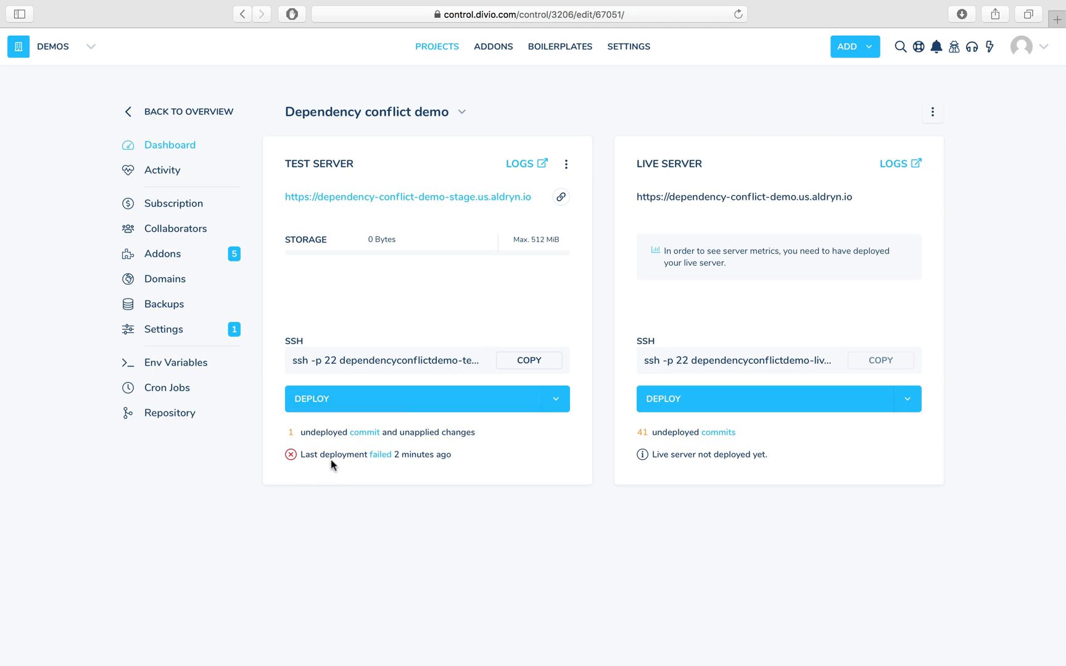
{"action": "mouse_move", "coordinate": [382, 459]}
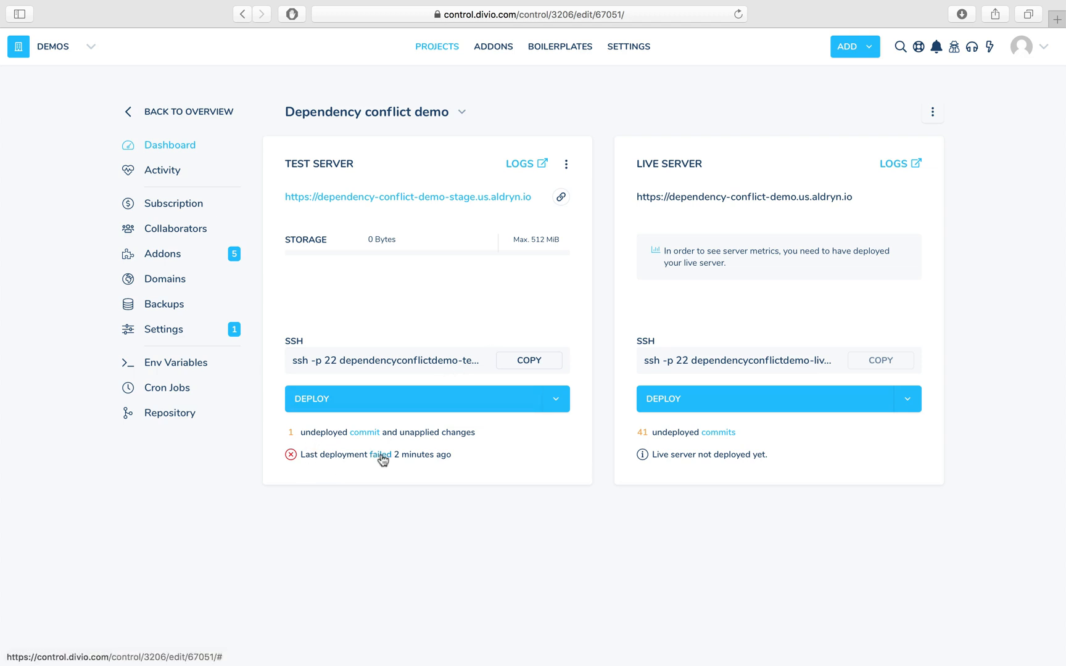
Open the failed Test Server deploy log and scroll to the 'no matching Django version' error
{"action": "left_click", "coordinate": [382, 454]}
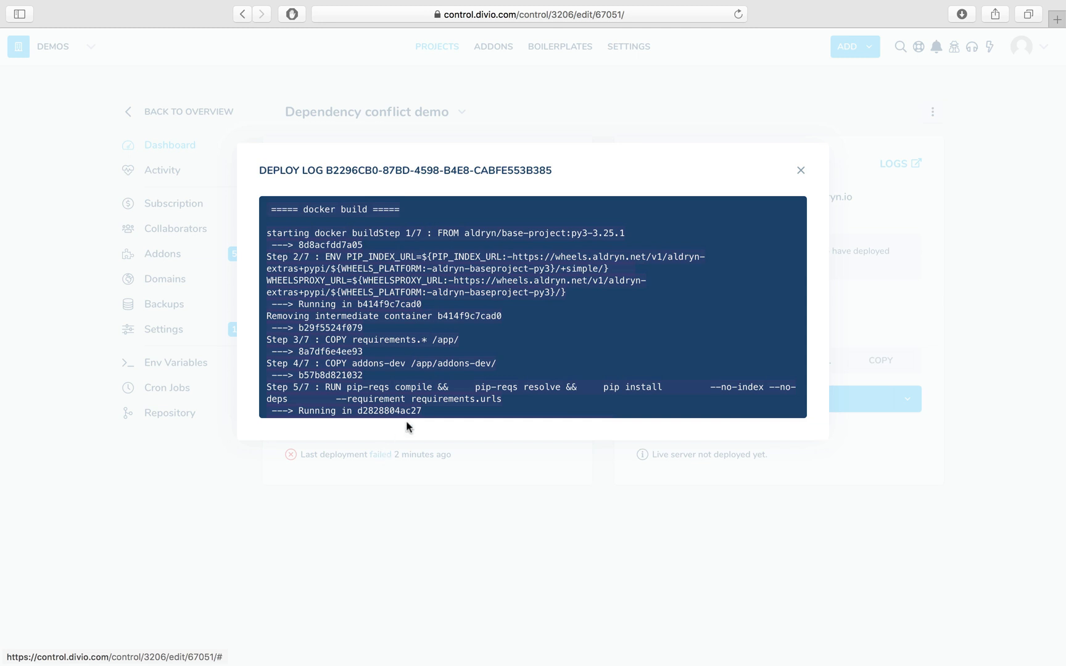
{"action": "scroll", "scroll_direction": "down", "scroll_amount": 3}
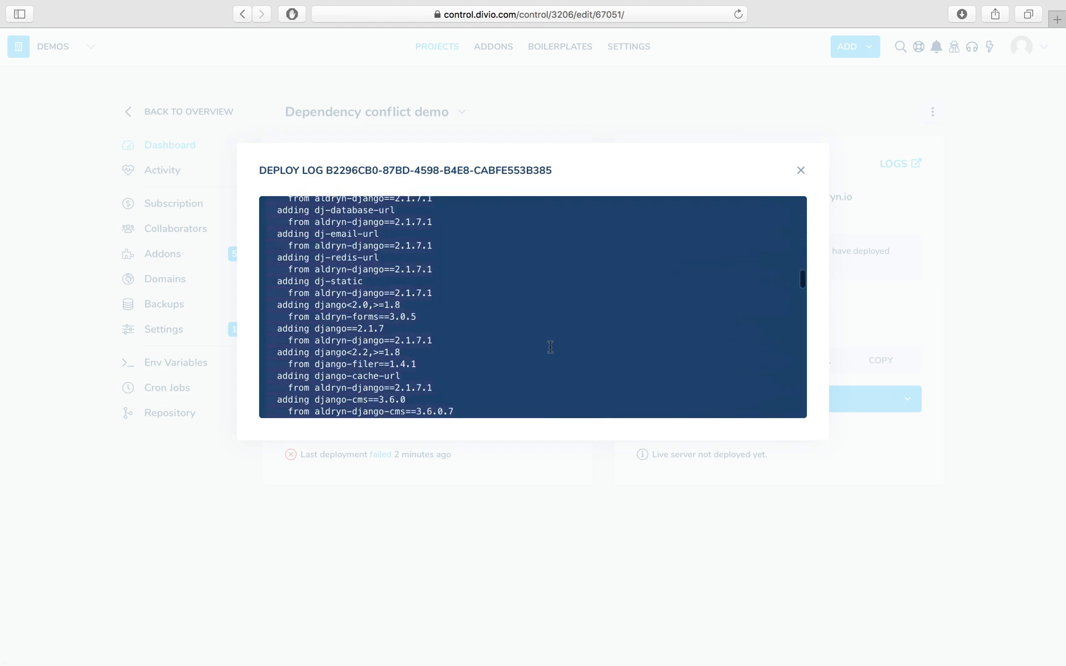
{"action": "scroll", "scroll_direction": "down", "scroll_amount": 3}
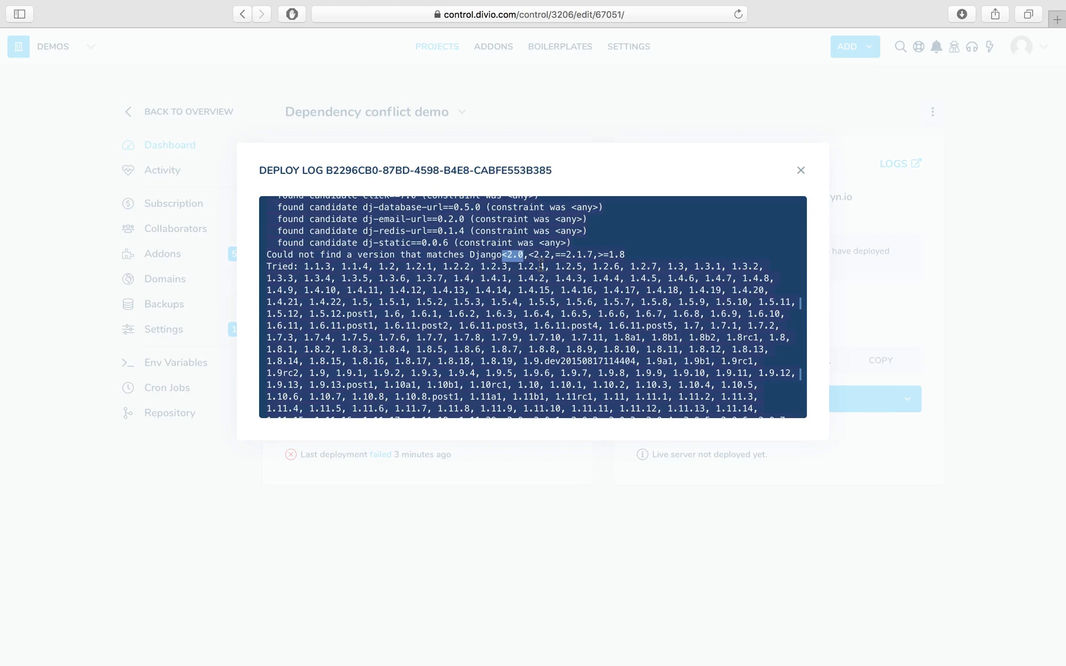
{"action": "mouse_move", "coordinate": [801, 170]}
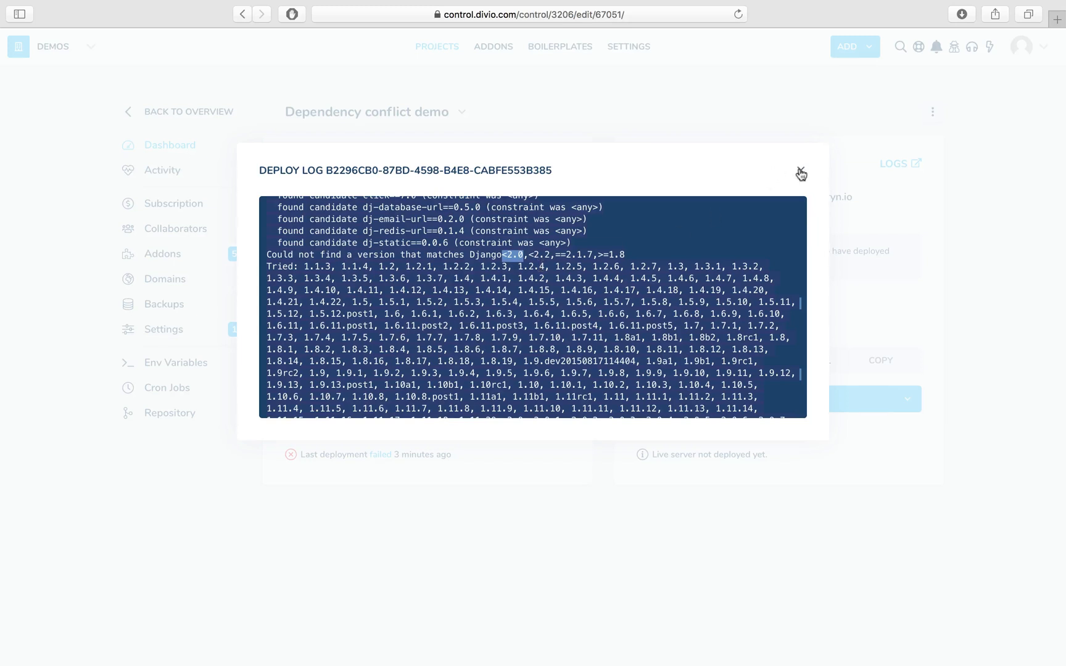
Close the deploy log and view installed addons, including Aldryn Django 2.1.7.1
{"action": "left_click", "coordinate": [801, 172]}
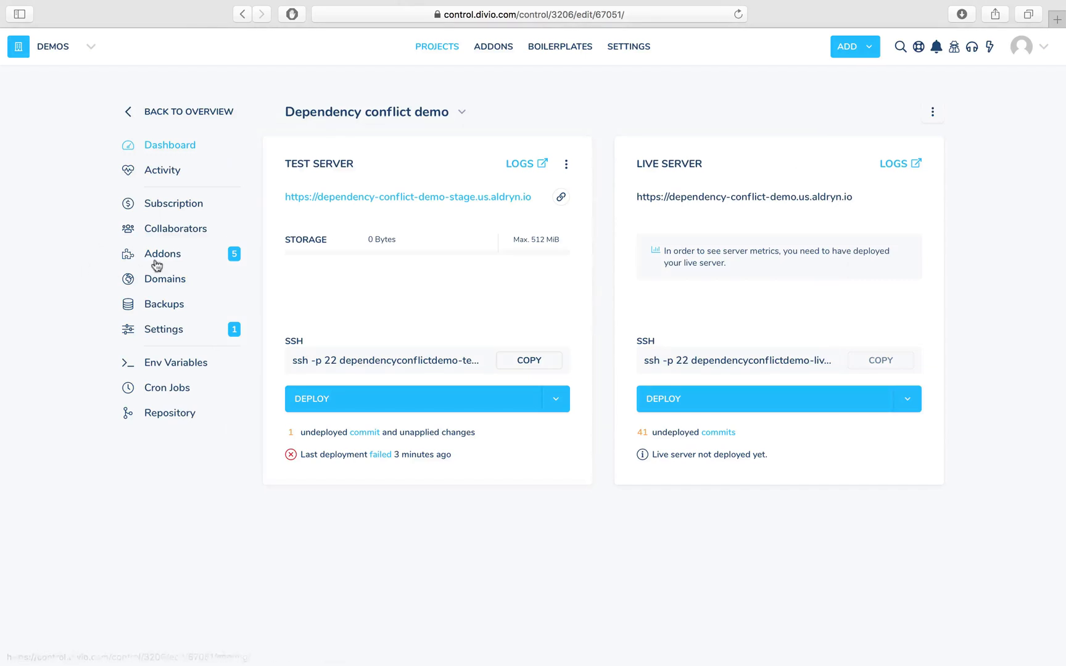
{"action": "left_click", "coordinate": [163, 253]}
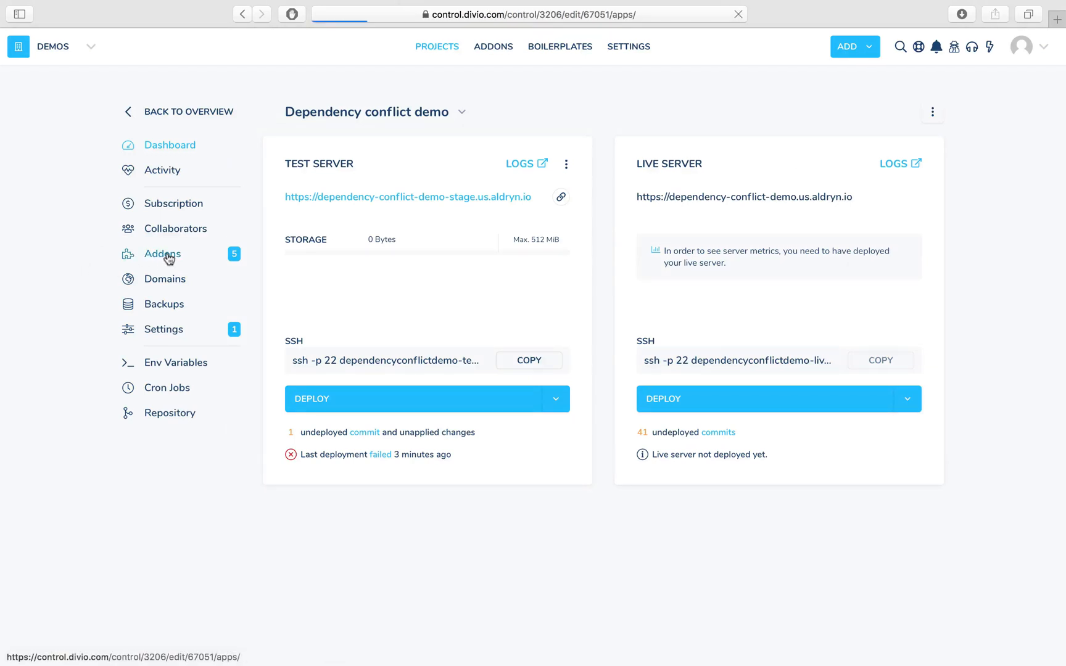
{"action": "left_click", "coordinate": [162, 253]}
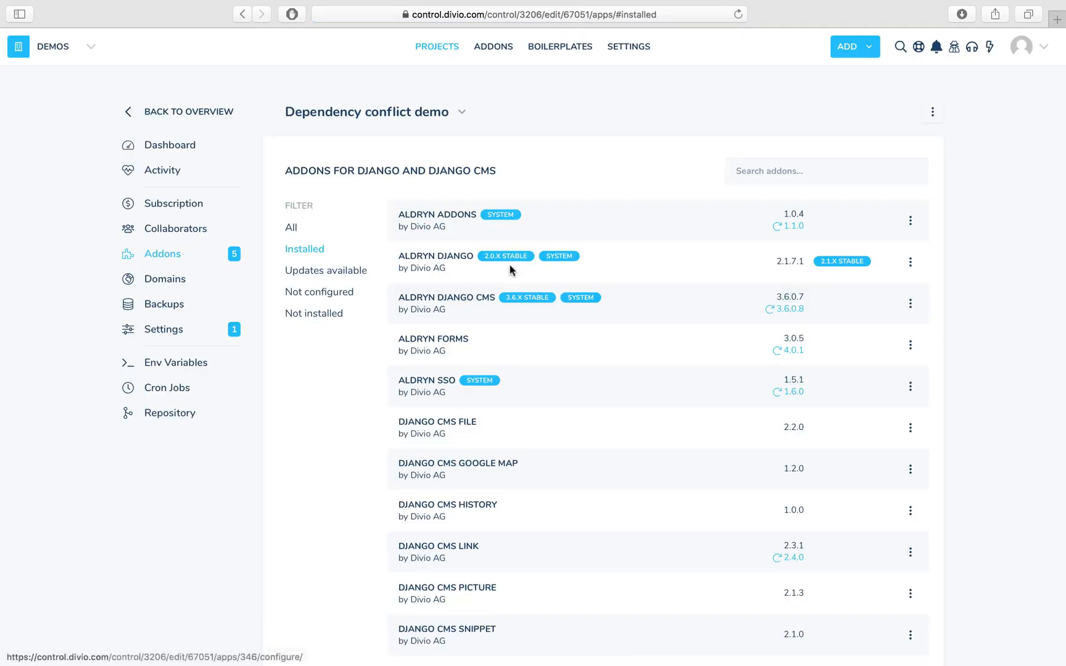
{"action": "mouse_move", "coordinate": [445, 265]}
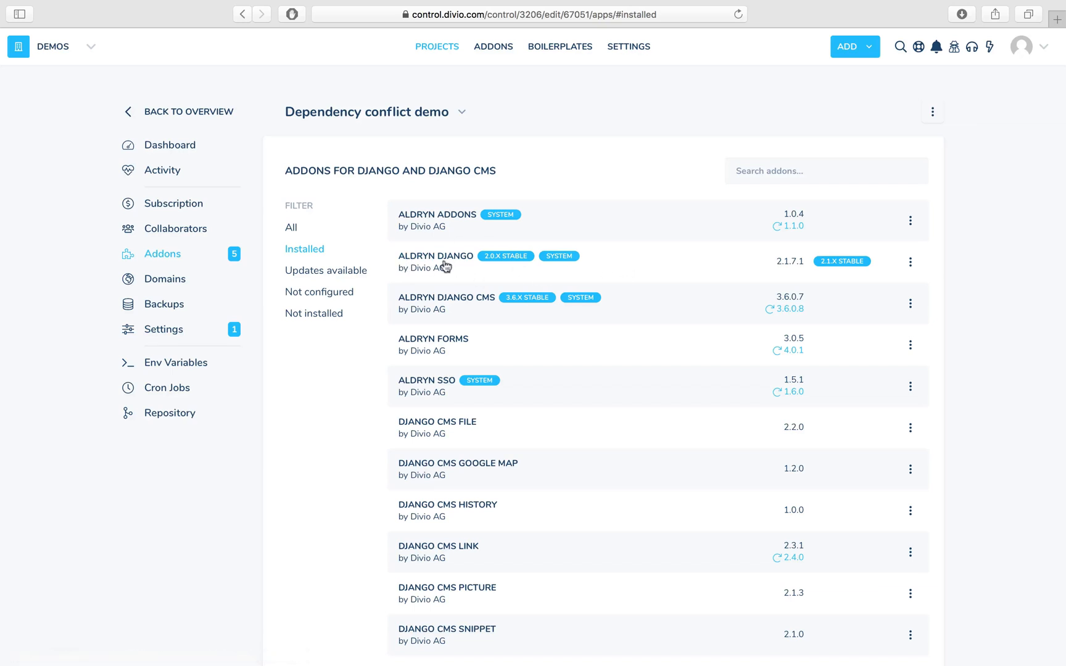
{"action": "mouse_move", "coordinate": [781, 275]}
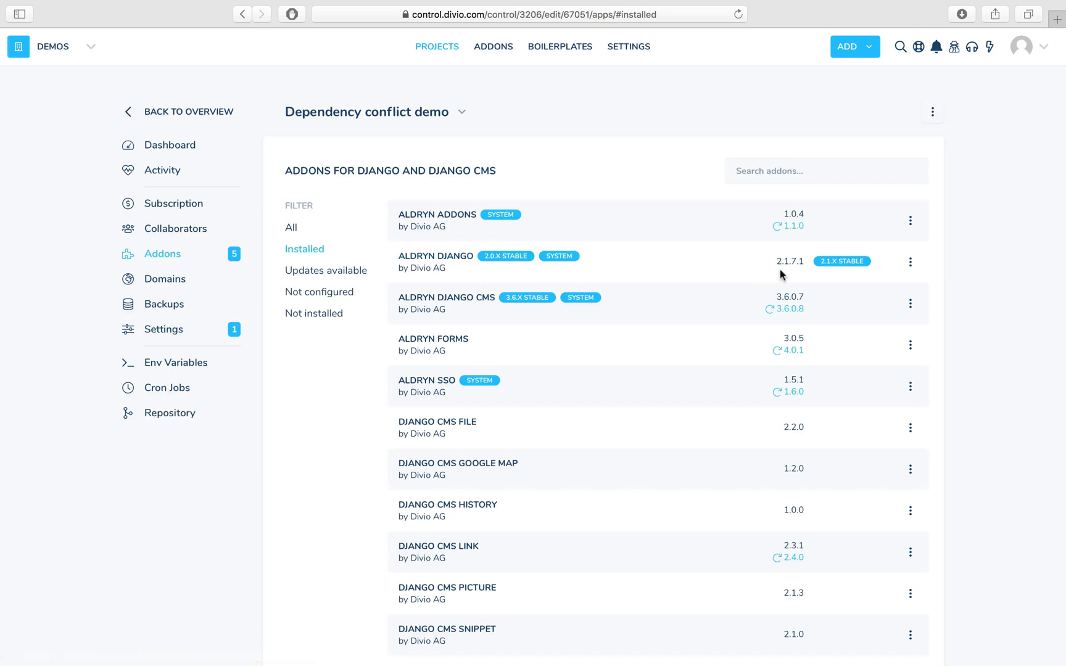
{"action": "mouse_move", "coordinate": [791, 274]}
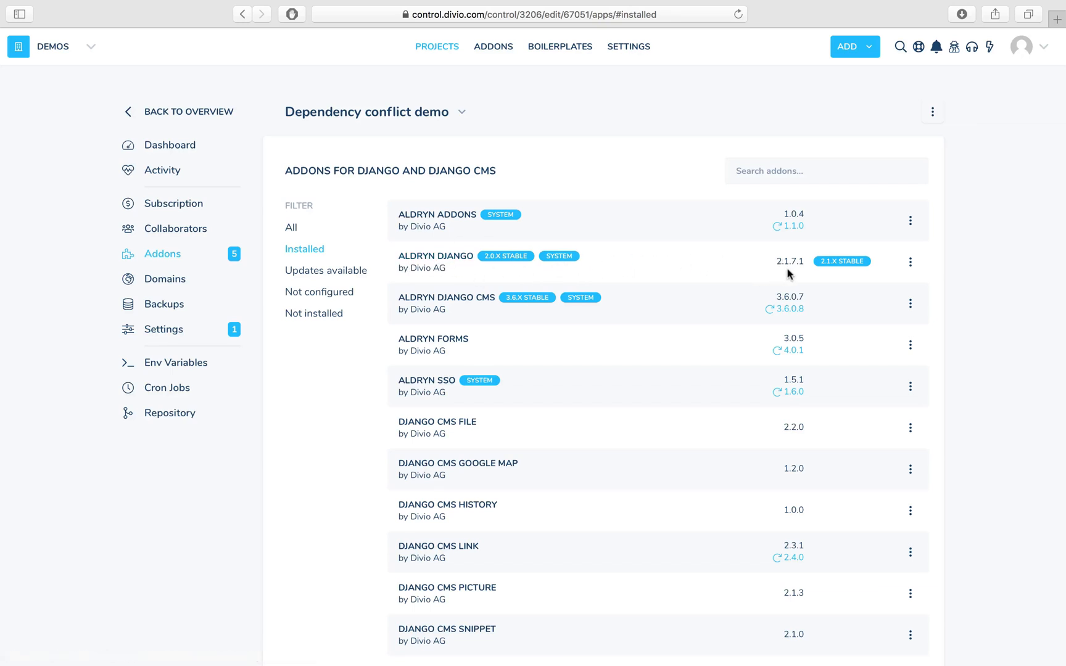
{"action": "mouse_move", "coordinate": [794, 274]}
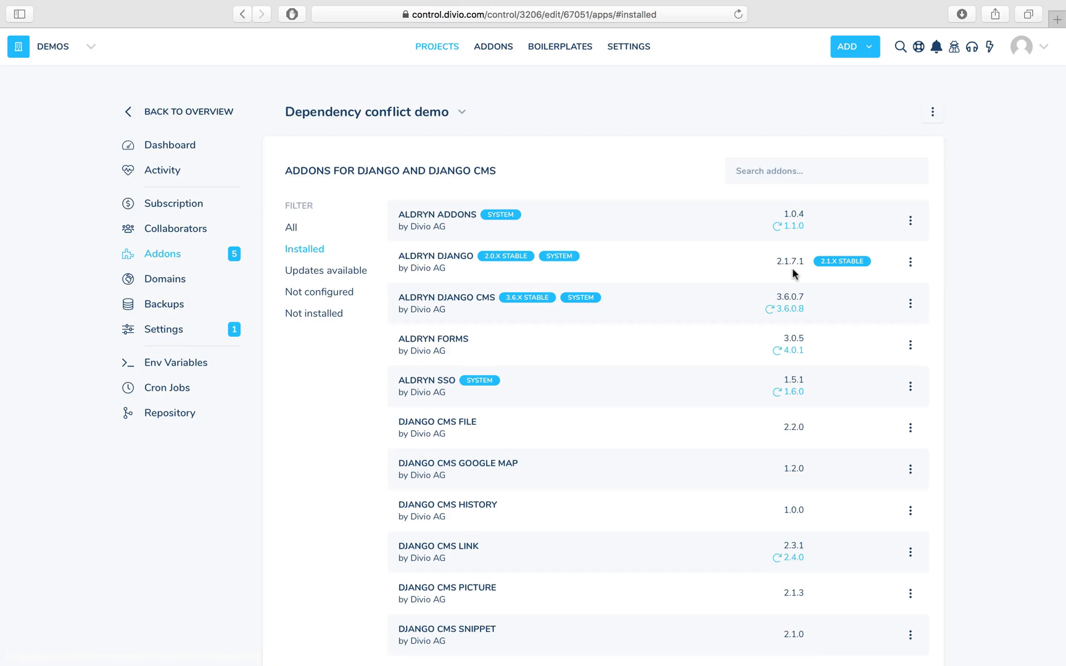
{"action": "mouse_move", "coordinate": [792, 277]}
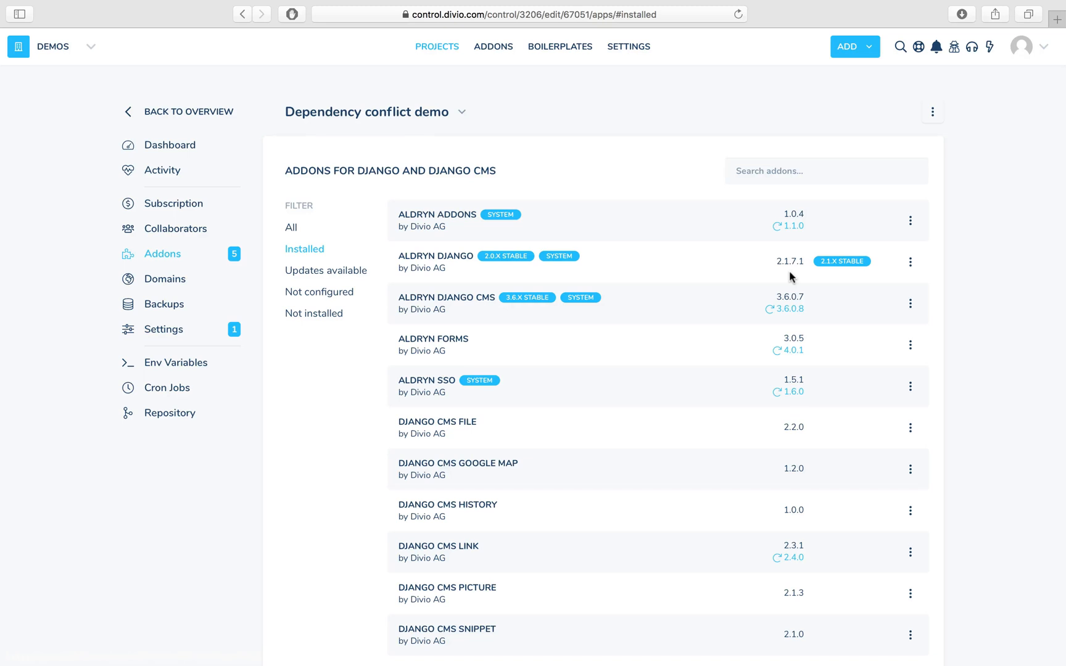
{"action": "mouse_move", "coordinate": [103, 129]}
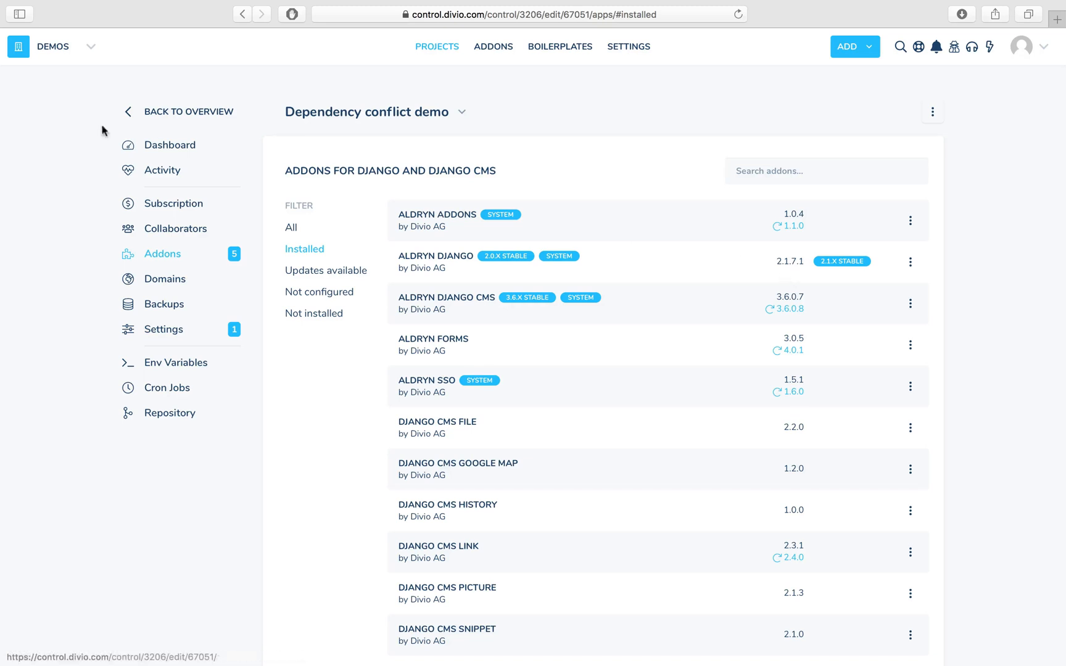
Reopen the failed deploy log and trace the '<2.0' constraint to aldryn-forms 3.0.5
{"action": "left_click", "coordinate": [169, 145]}
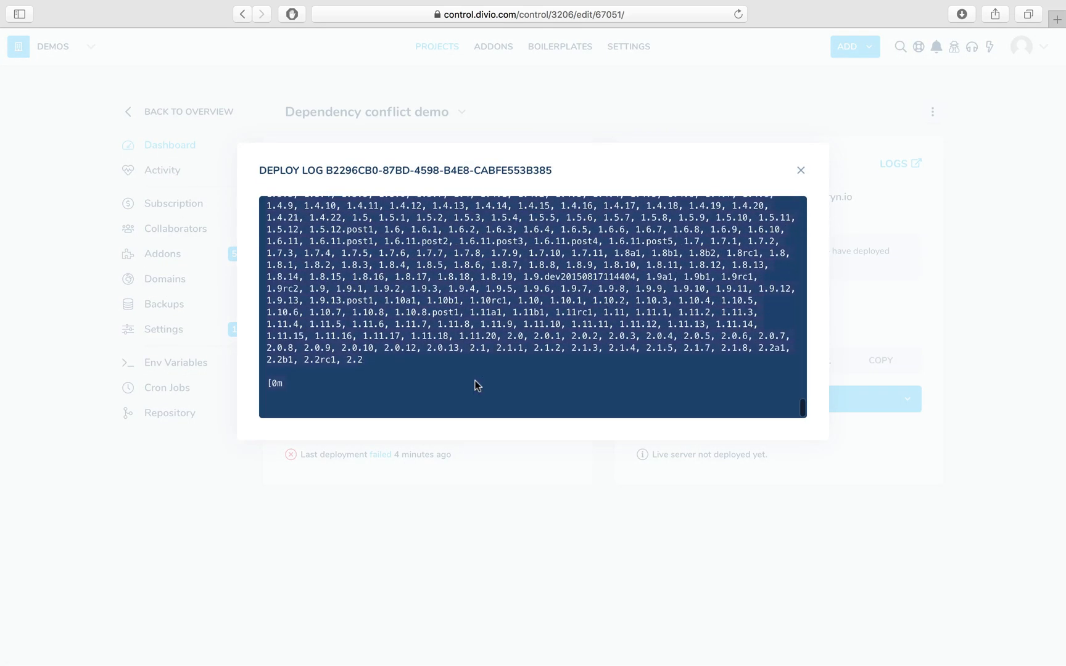
{"action": "scroll", "scroll_direction": "up", "scroll_amount": 3}
{"action": "type", "text": "<2.0"}
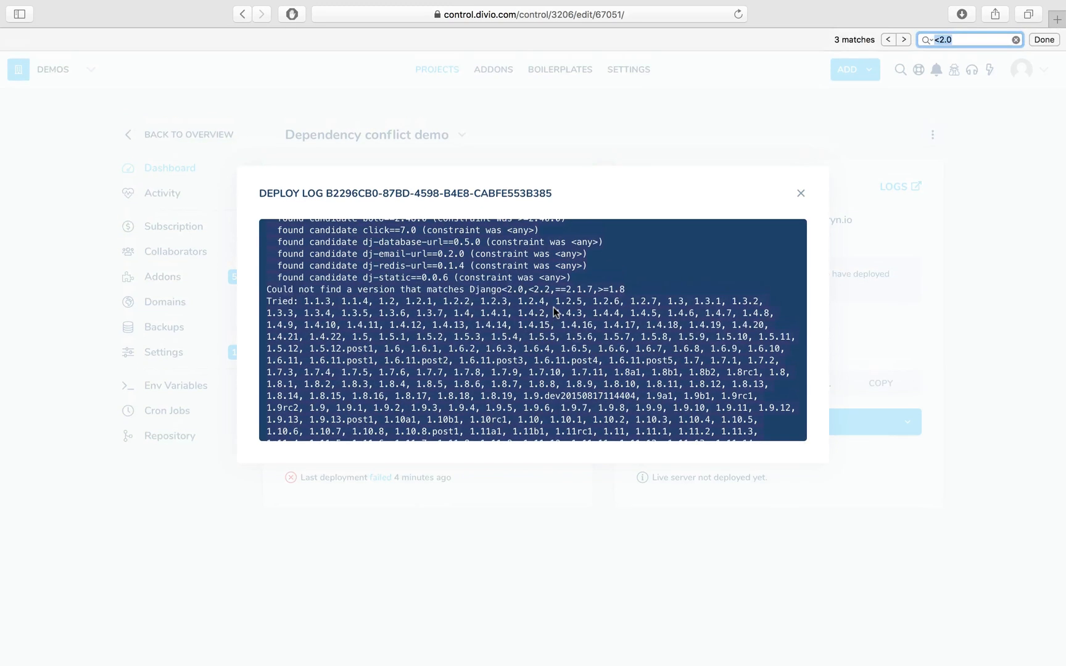
{"action": "left_click", "coordinate": [903, 39]}
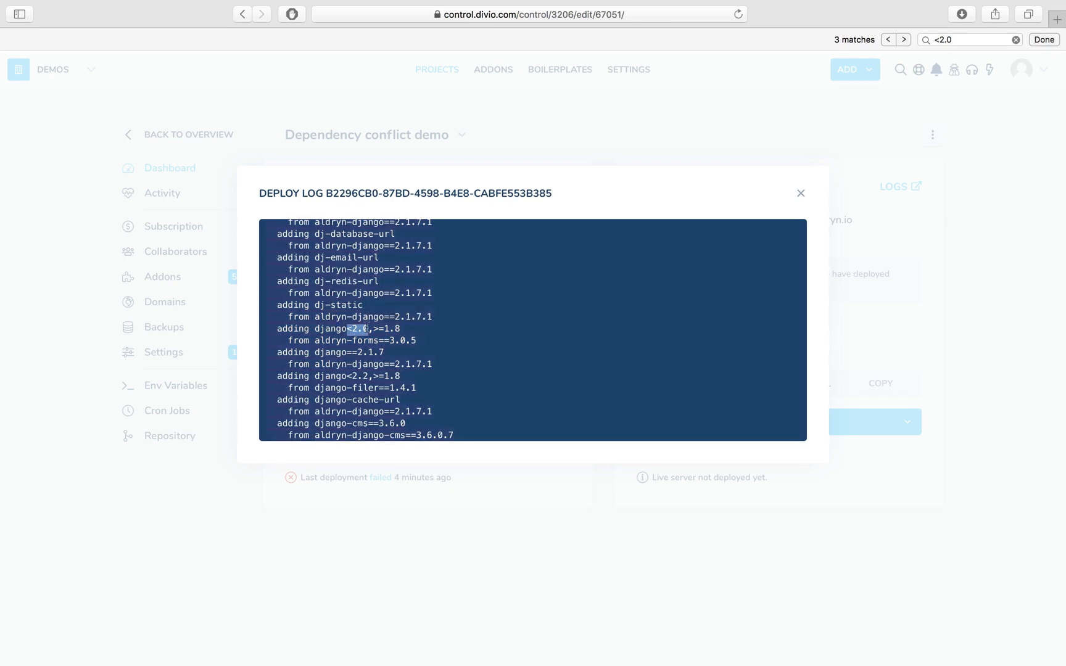
{"action": "mouse_move", "coordinate": [484, 367]}
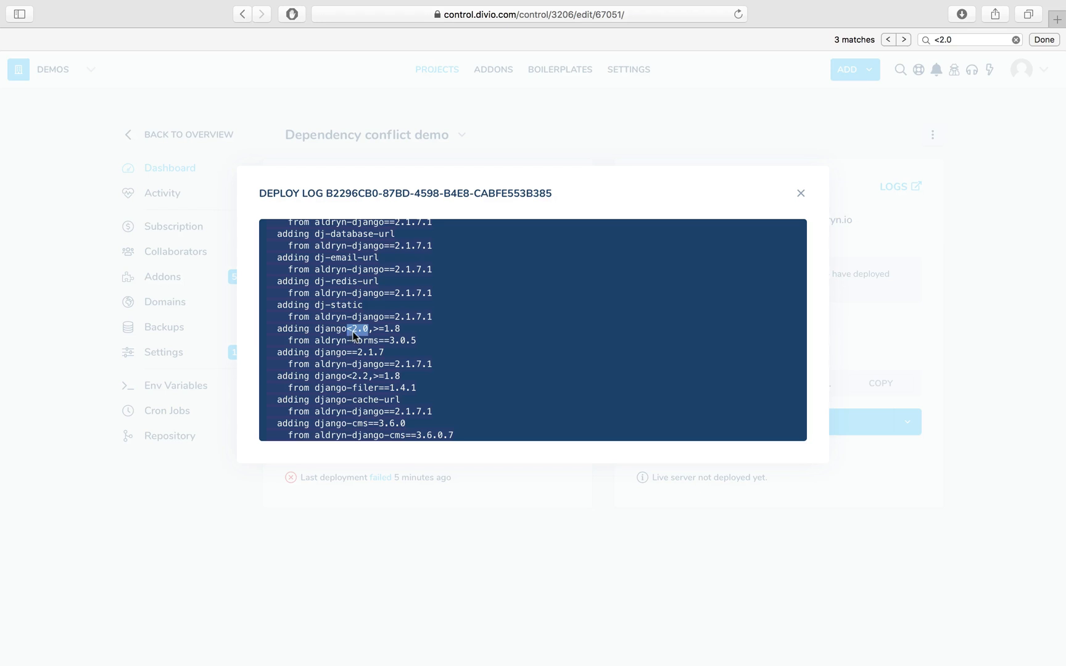
{"action": "mouse_move", "coordinate": [367, 339]}
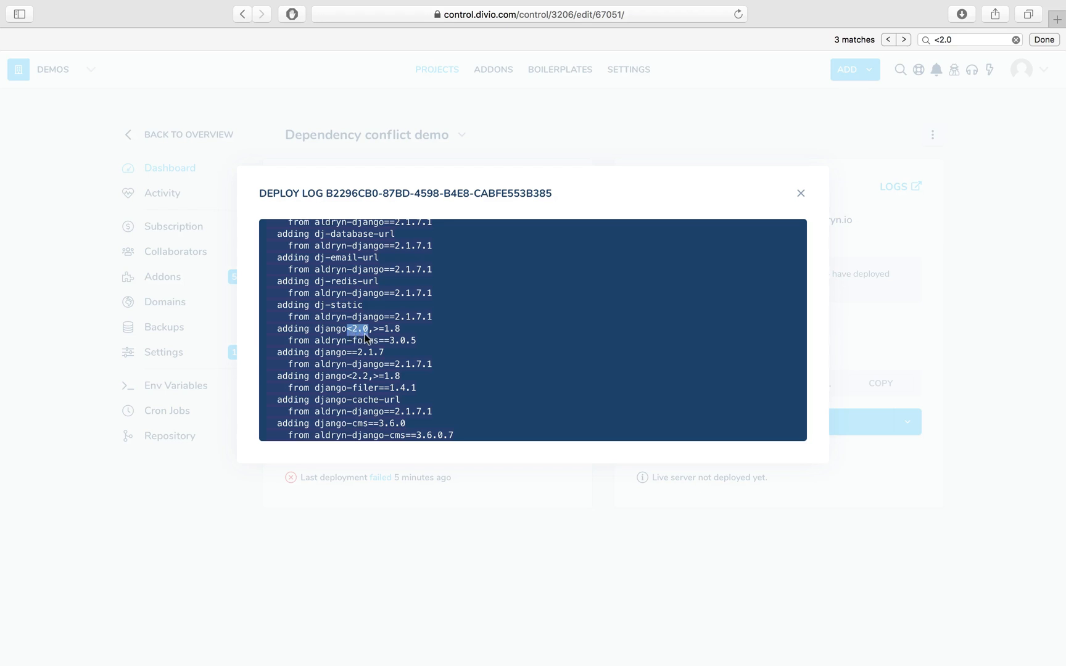
{"action": "mouse_move", "coordinate": [544, 347]}
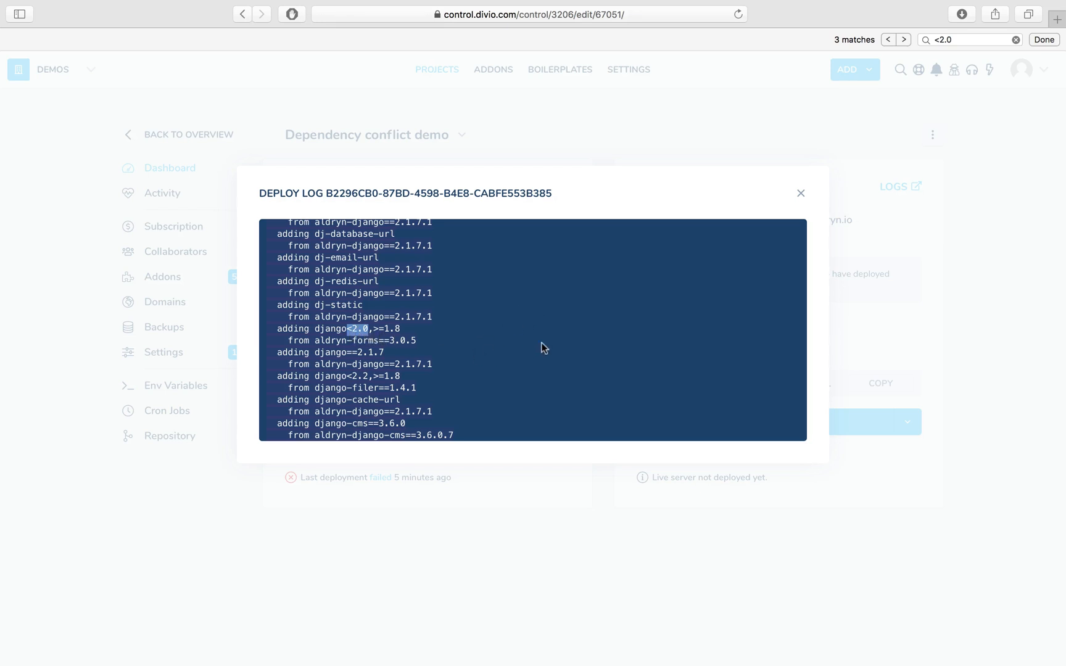
{"action": "mouse_move", "coordinate": [801, 194]}
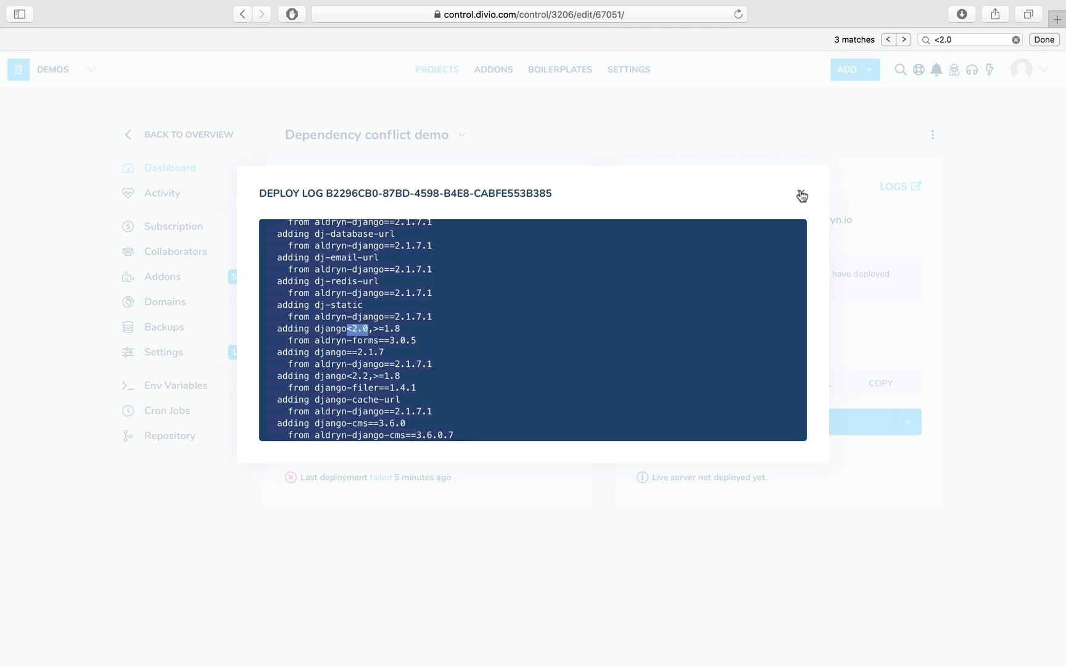
Close the log, list installed addons, and choose Aldryn Forms' 4.0.1 update
{"action": "left_click", "coordinate": [802, 195]}
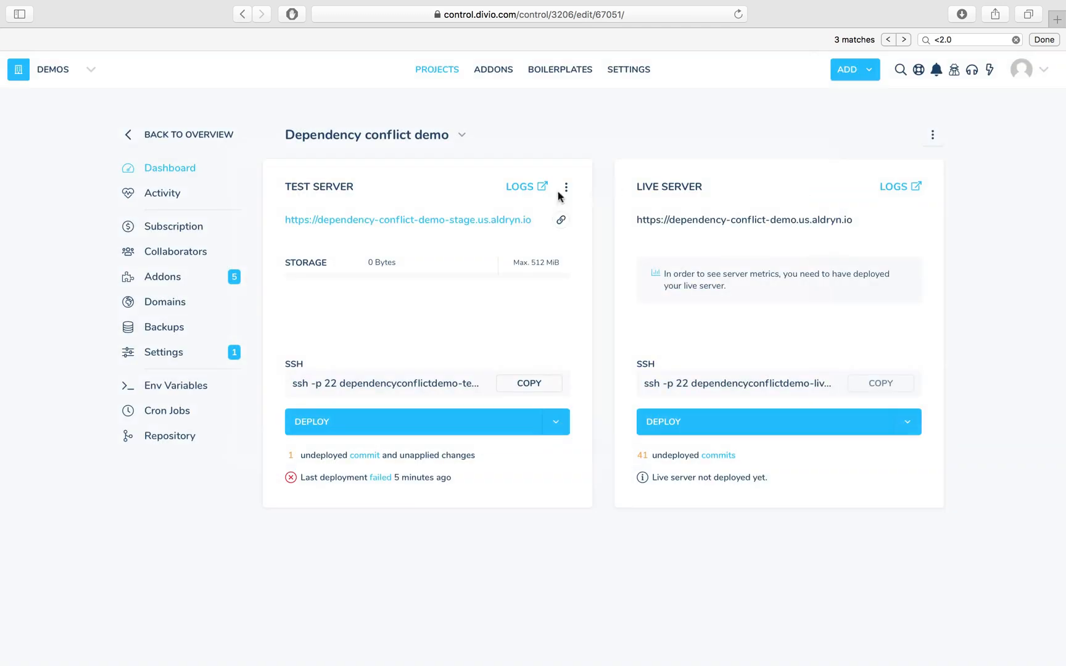
{"action": "left_click", "coordinate": [162, 277]}
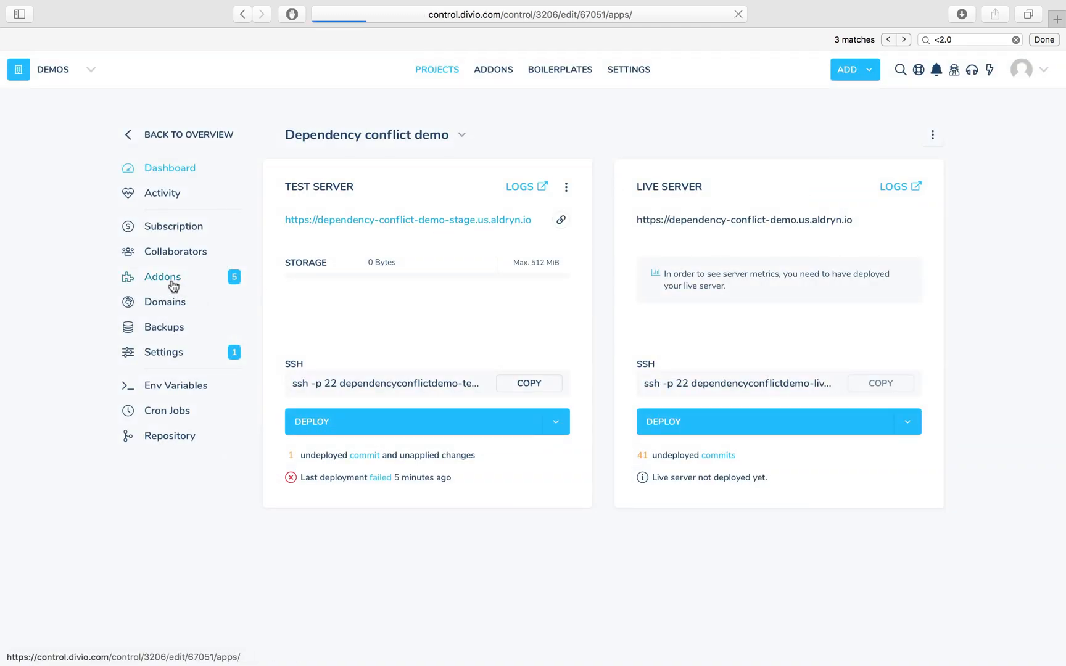
{"action": "left_click", "coordinate": [163, 275]}
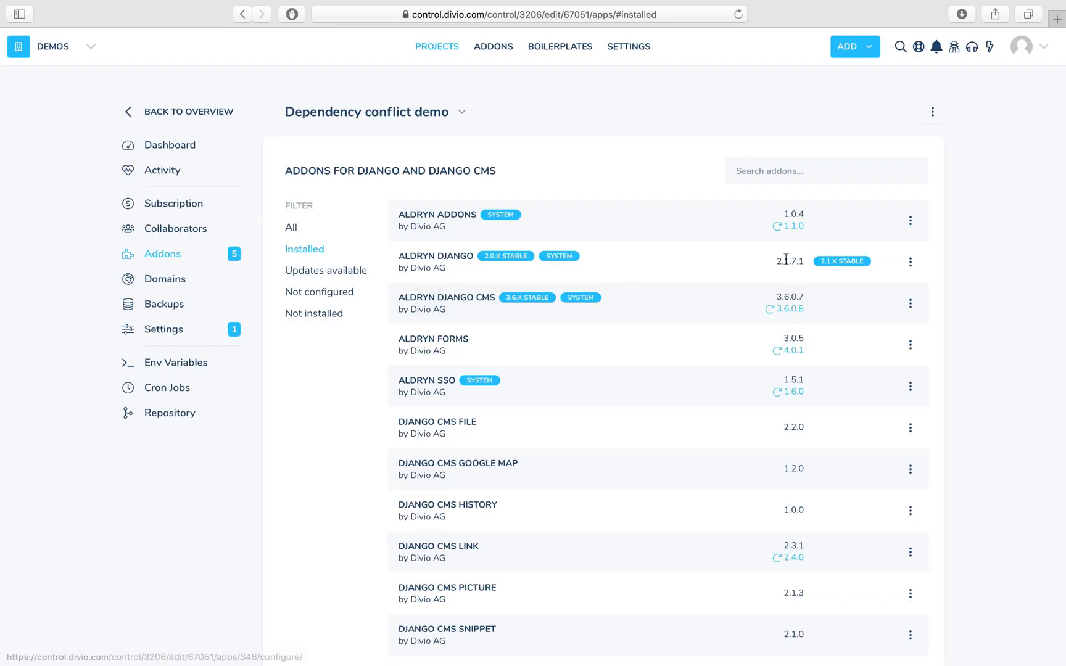
{"action": "double_click", "coordinate": [789, 260]}
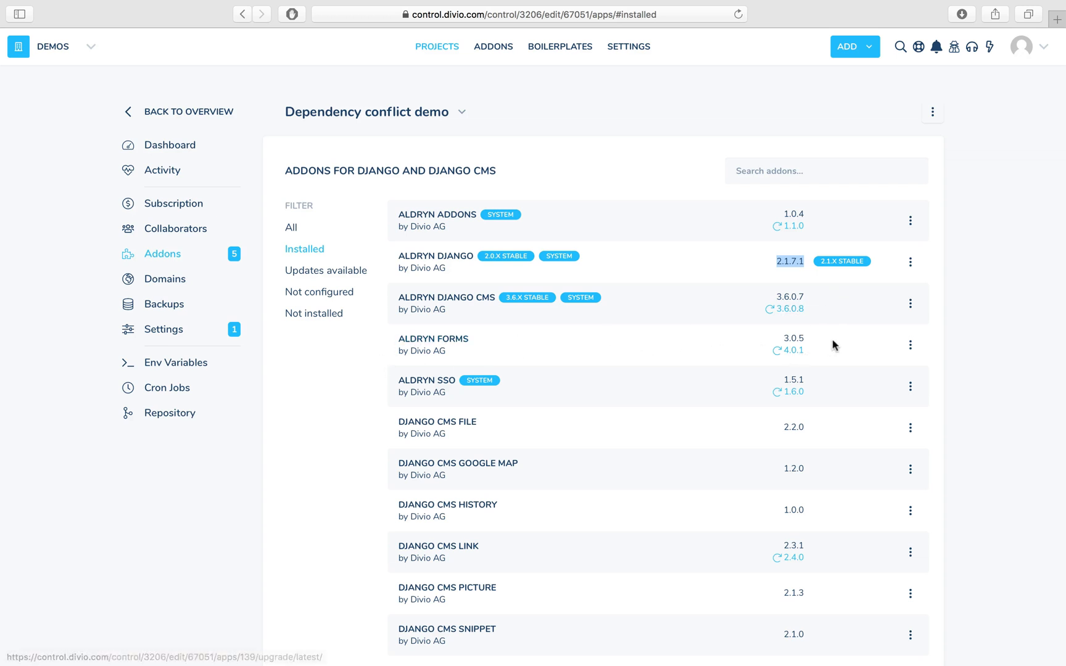
{"action": "mouse_move", "coordinate": [807, 341]}
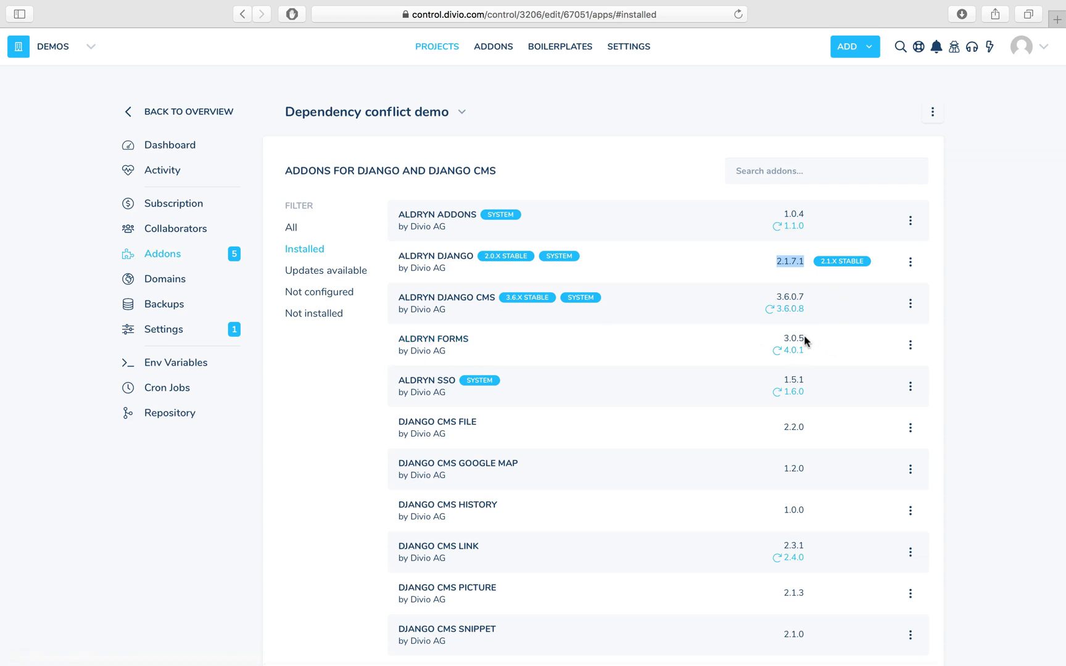
{"action": "mouse_move", "coordinate": [794, 350]}
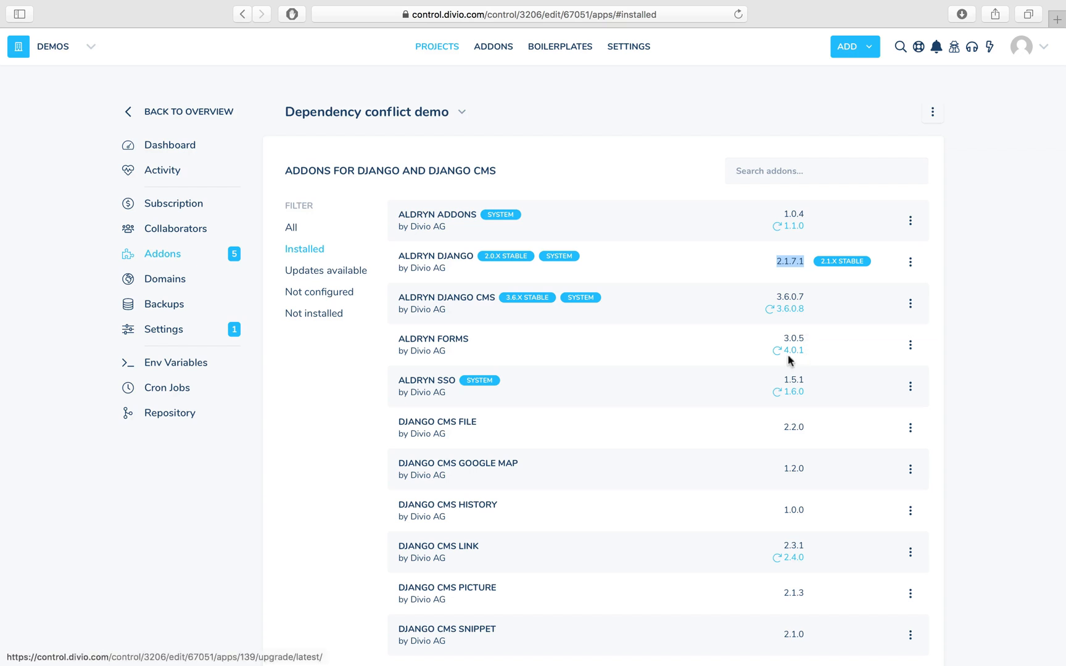
{"action": "mouse_move", "coordinate": [791, 360]}
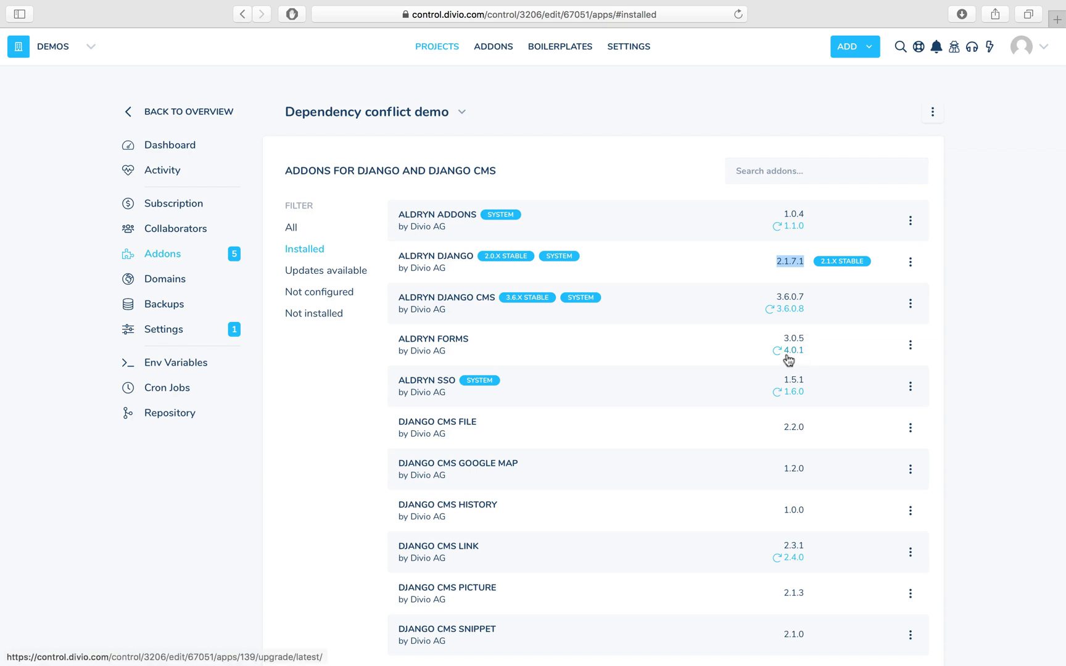
{"action": "left_click", "coordinate": [793, 351]}
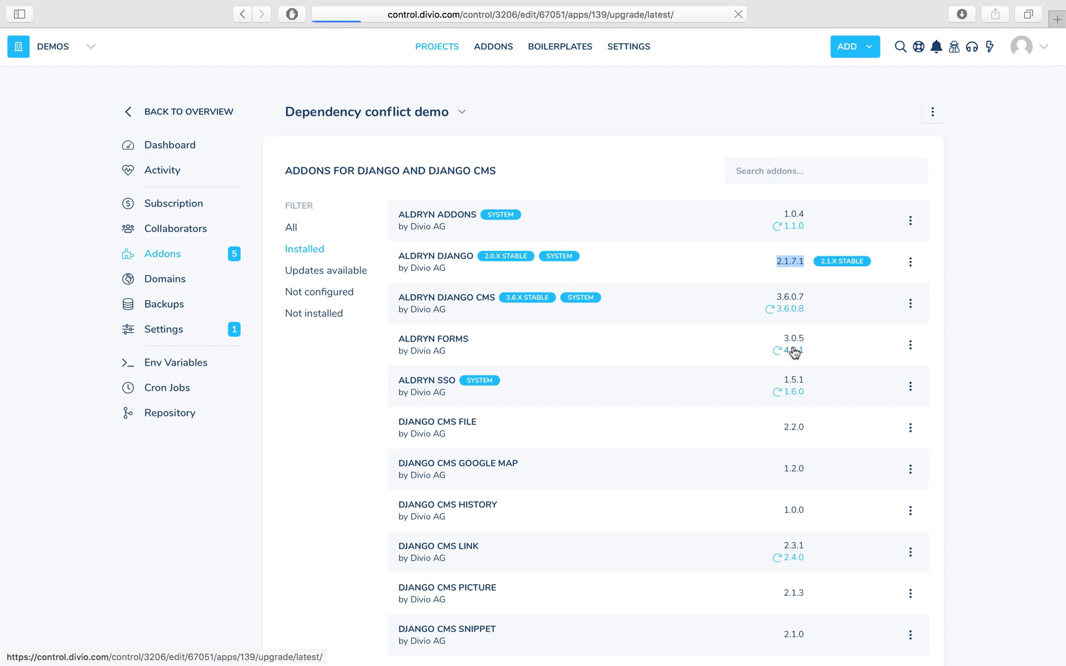
Confirm the Aldryn Forms 3.0.5 to 4.0.1 update on the confirmation page
{"action": "left_click", "coordinate": [782, 352]}
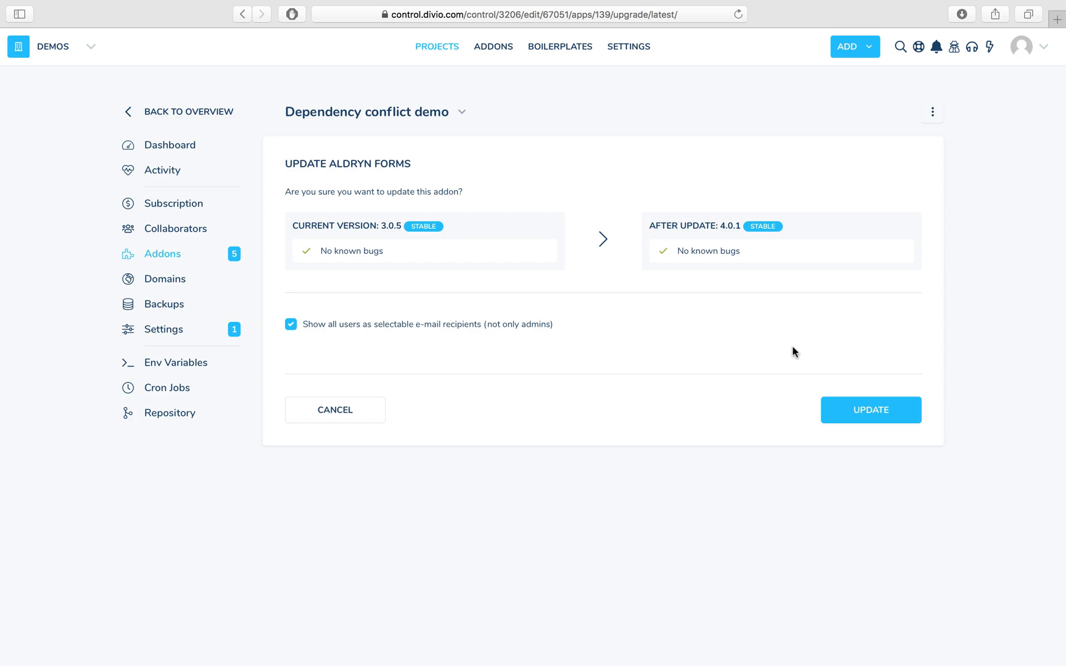
{"action": "mouse_move", "coordinate": [670, 301]}
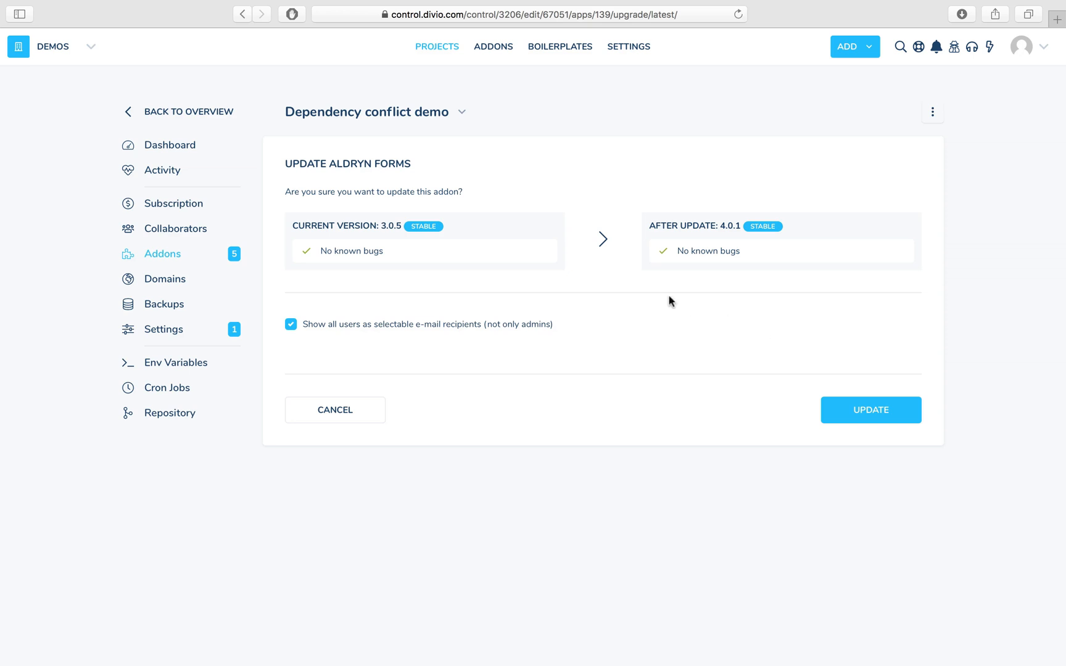
{"action": "mouse_move", "coordinate": [785, 380]}
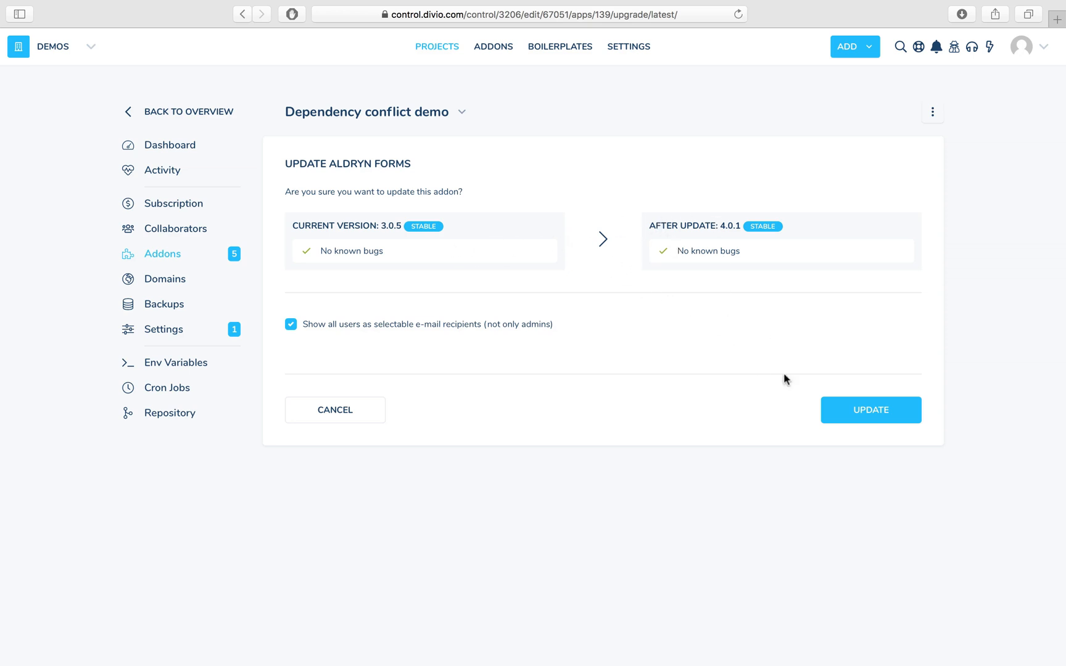
{"action": "mouse_move", "coordinate": [804, 339]}
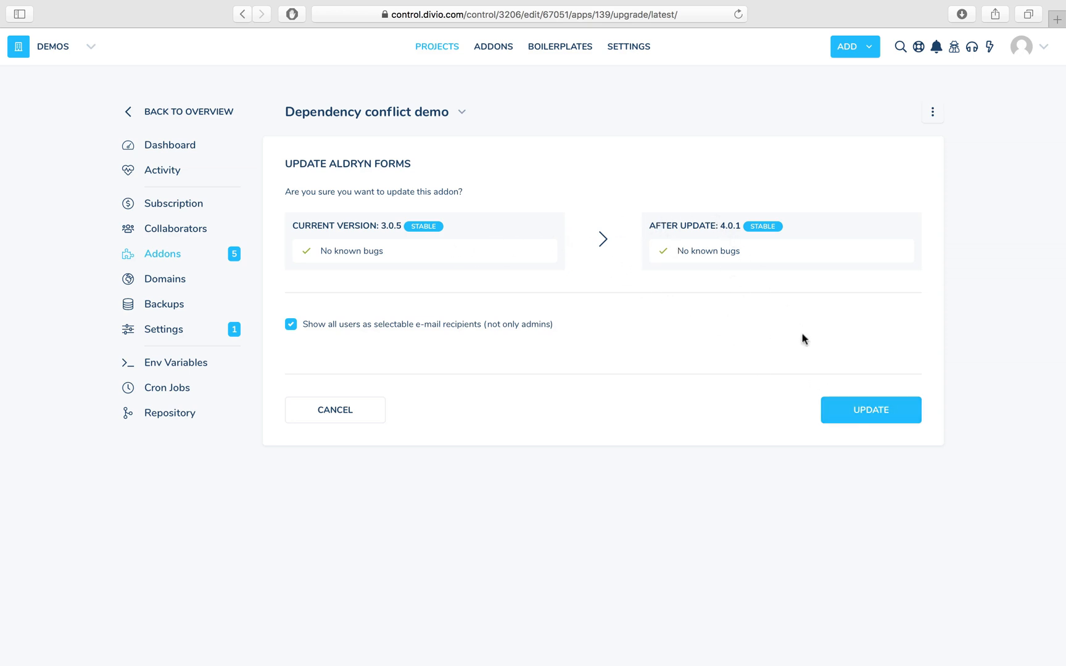
{"action": "left_click", "coordinate": [871, 409]}
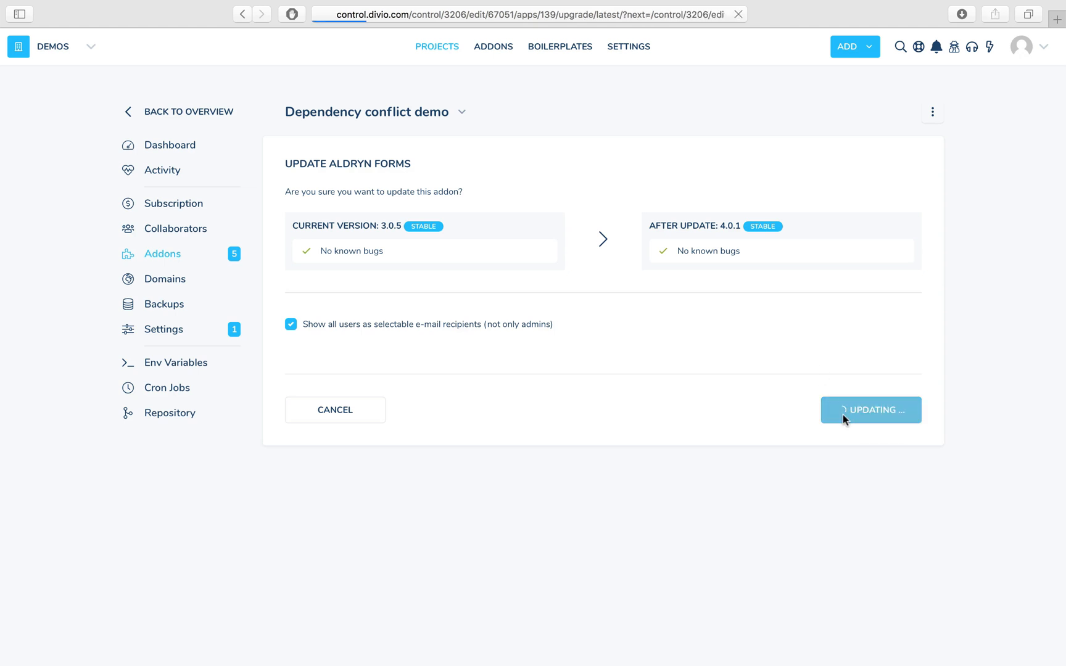
{"action": "left_click", "coordinate": [871, 410]}
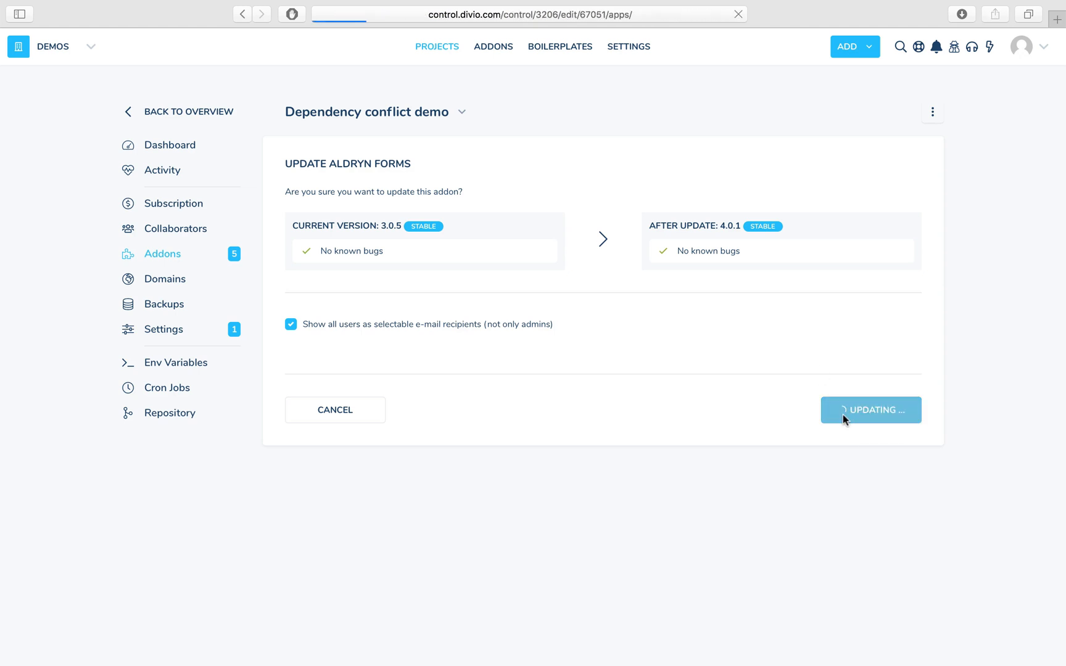
{"action": "left_click", "coordinate": [870, 409]}
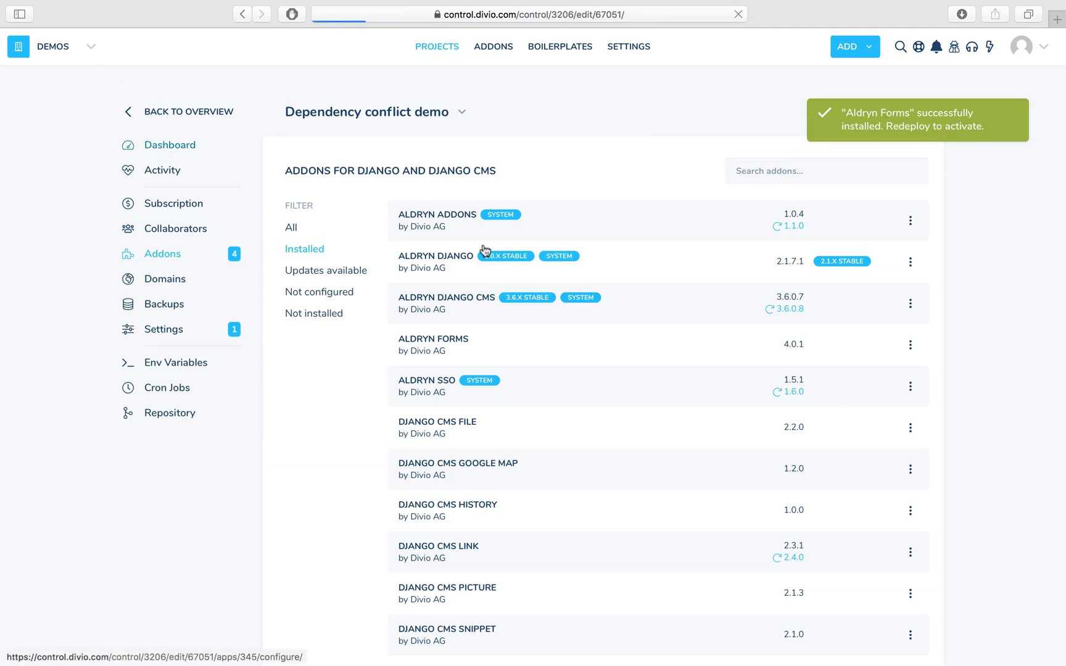
Switch to Dependency conflict demo 2 and view its failed deploy log
{"action": "left_click", "coordinate": [171, 144]}
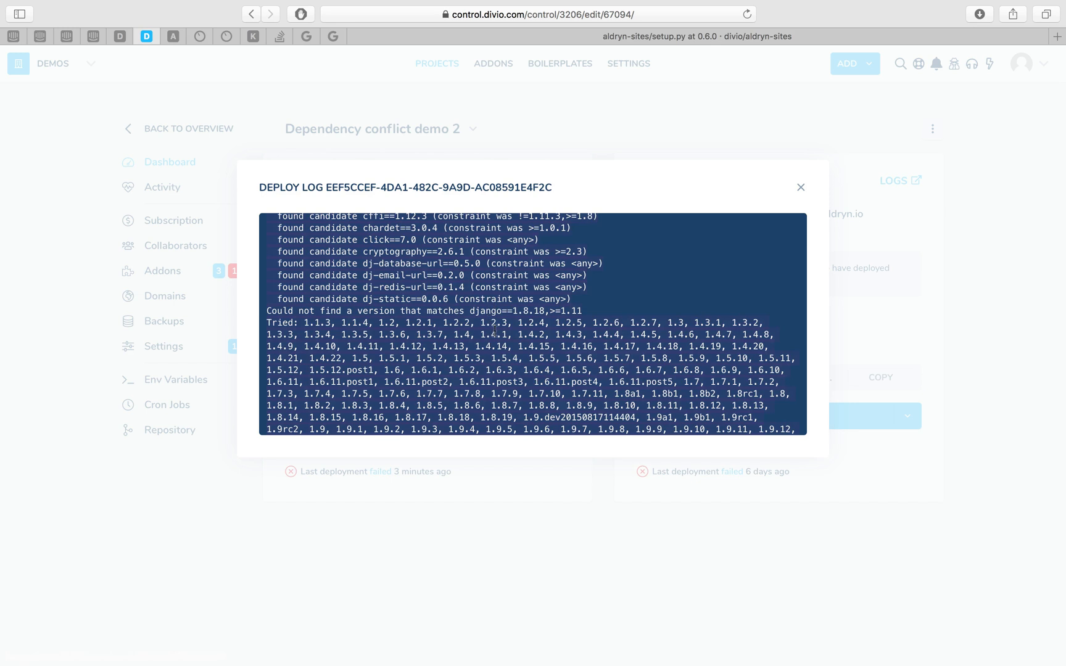
{"action": "mouse_move", "coordinate": [500, 308]}
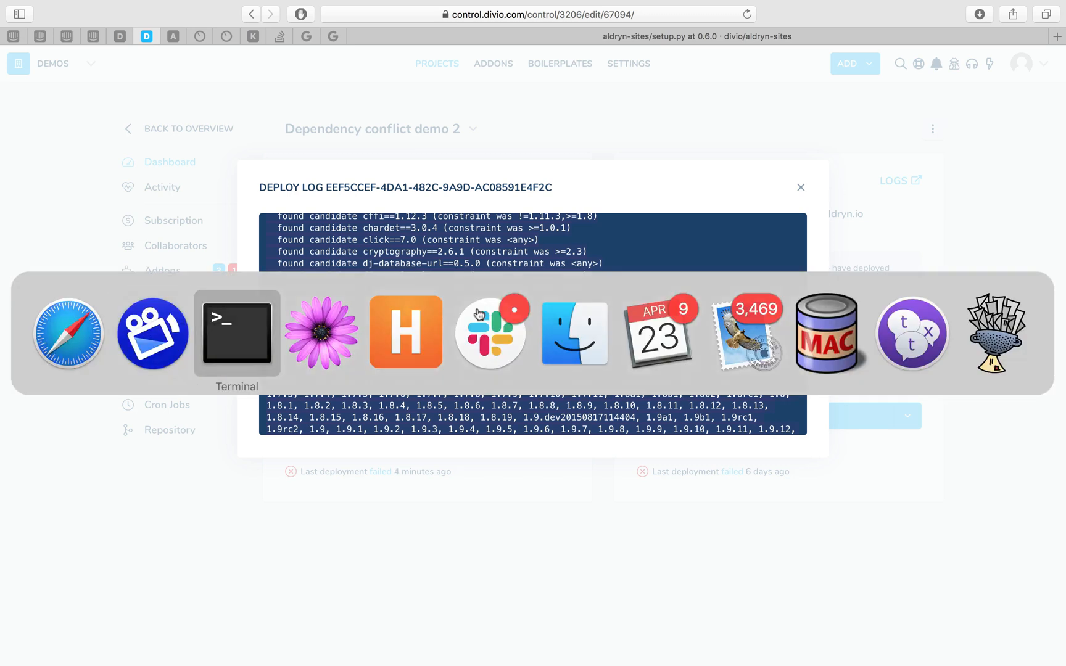
Show the Terminal build output failing on Django ==1.8.18 versus >=1.11
{"action": "left_click", "coordinate": [237, 333]}
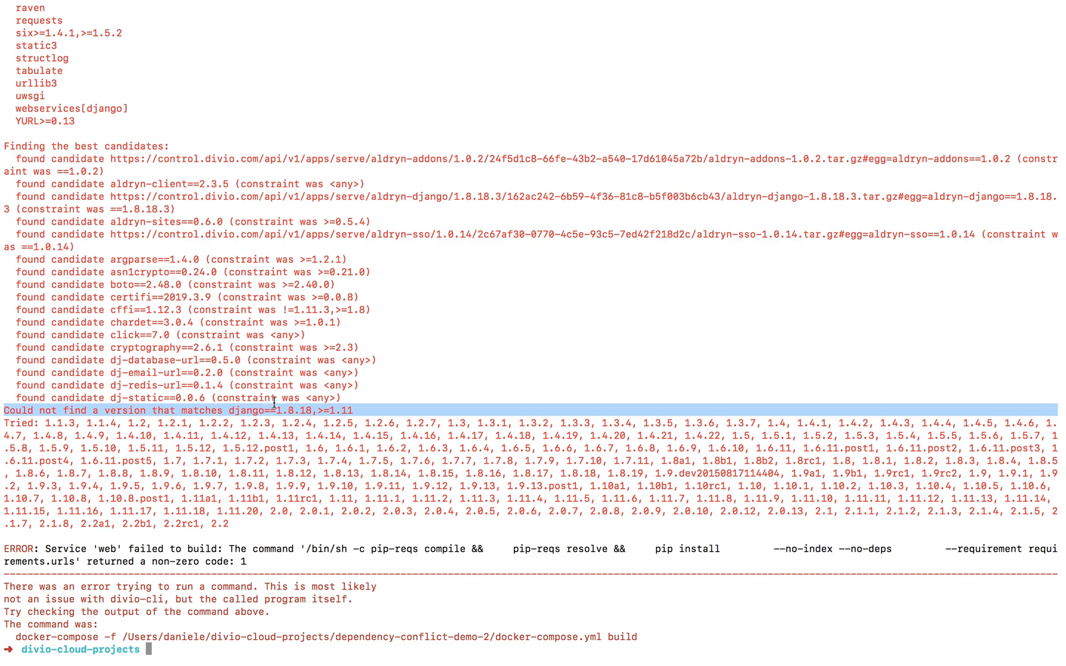
Search the build output for '>=1.11', finding aldryn-sites 0.6.0 and django-simple-sso 0.14.0
{"action": "left_click", "coordinate": [313, 410]}
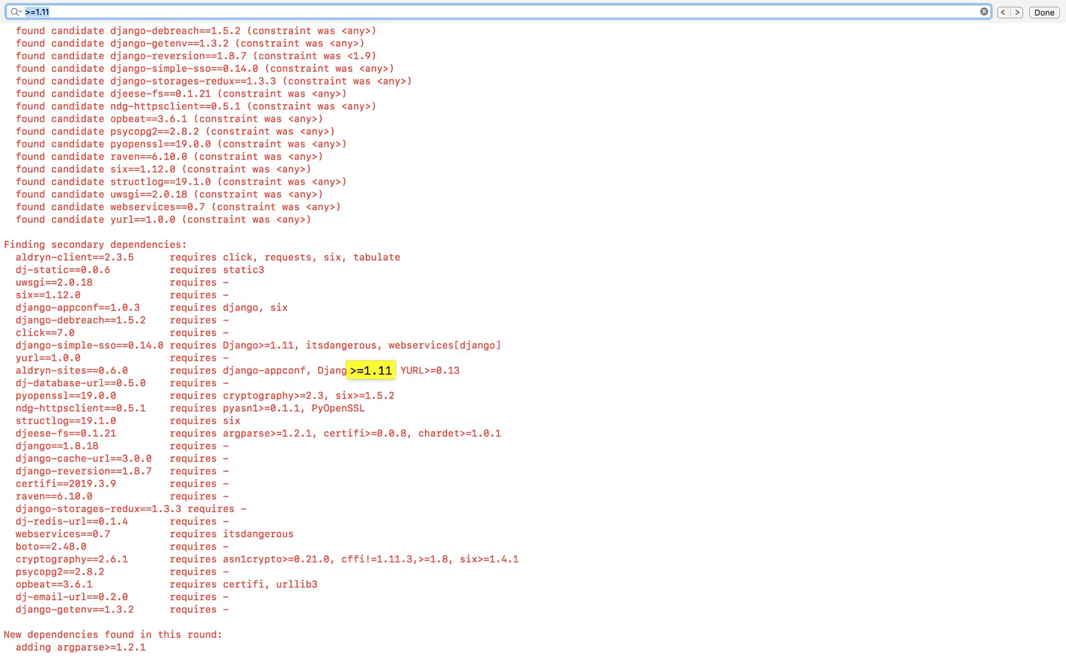
{"action": "scroll", "scroll_direction": "down", "scroll_amount": 3}
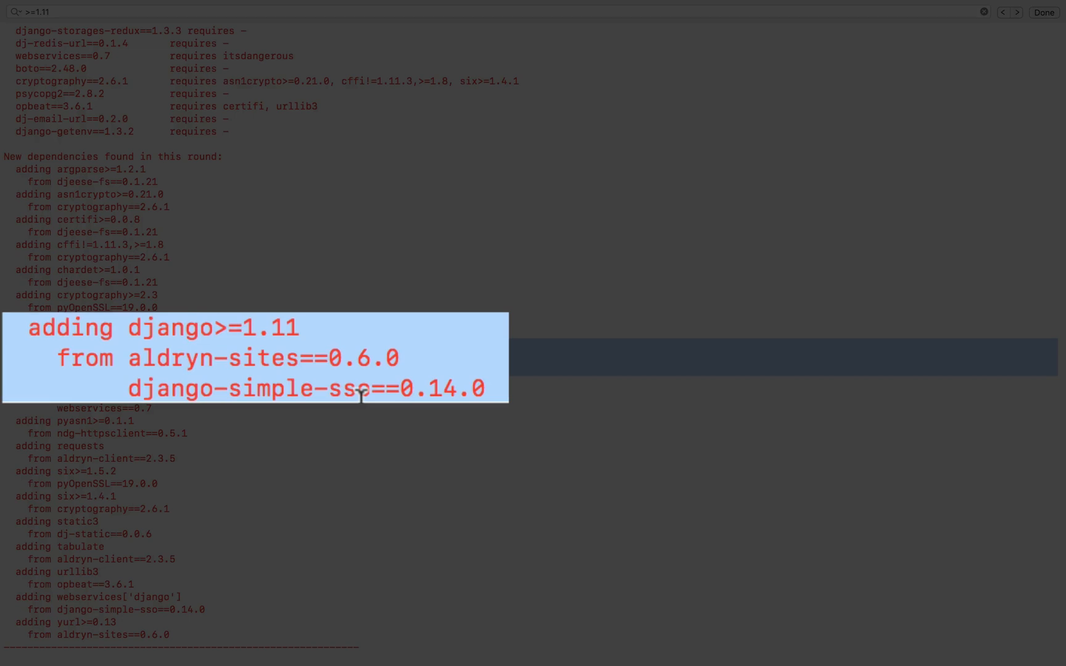
Select the django-simple-sso==0.14.0 requirement in the build output
{"action": "double_click", "coordinate": [211, 359]}
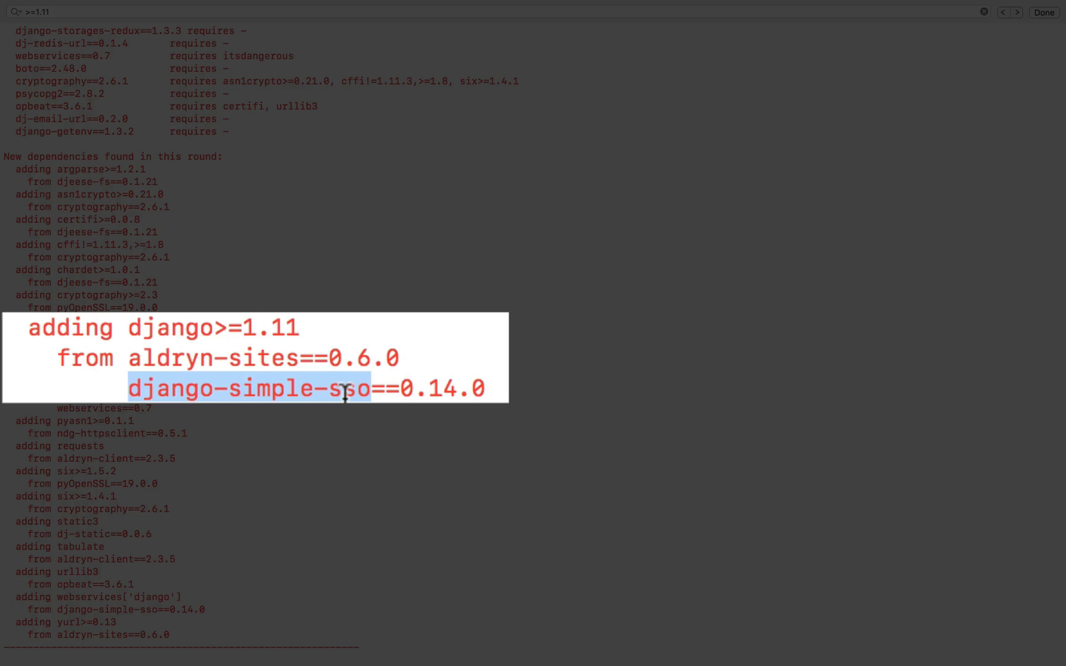
{"action": "mouse_move", "coordinate": [186, 338]}
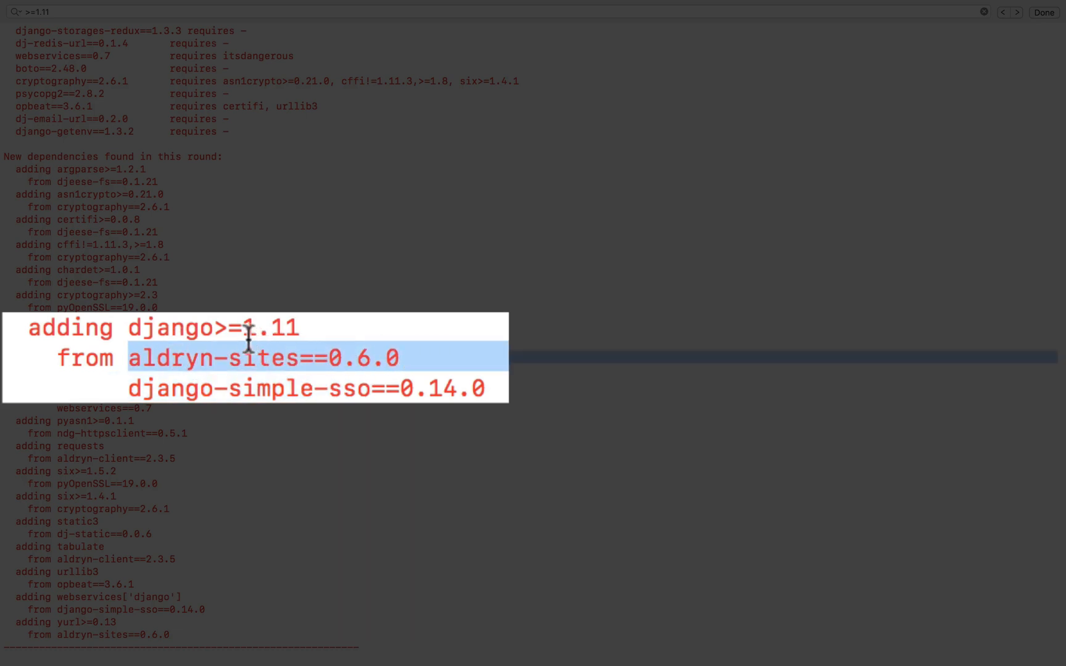
{"action": "mouse_move", "coordinate": [405, 393]}
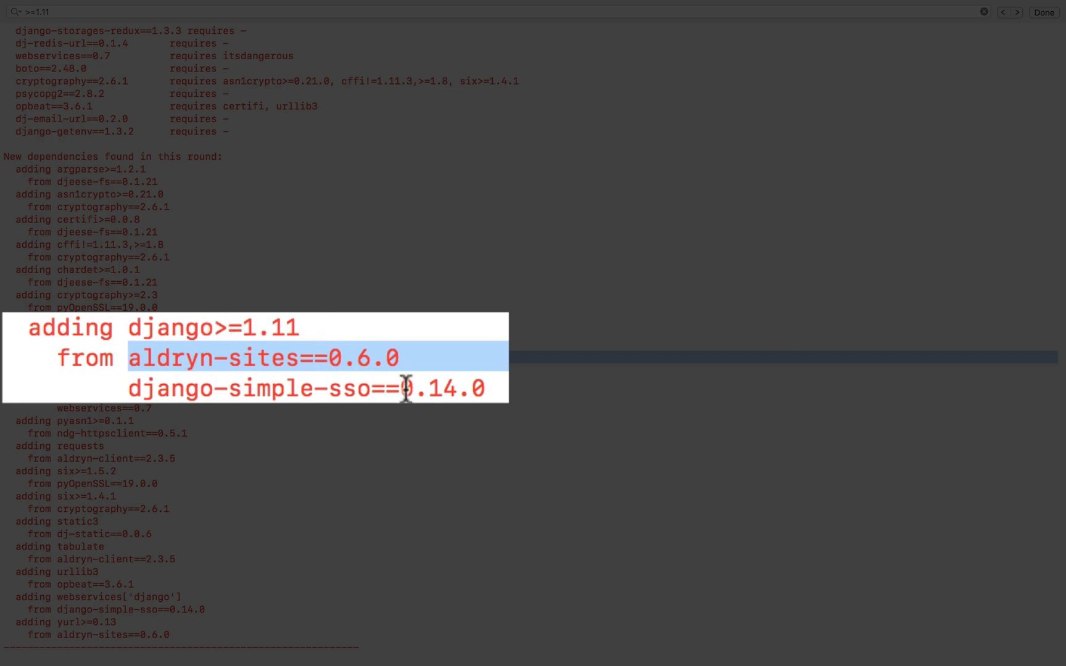
{"action": "mouse_move", "coordinate": [208, 381]}
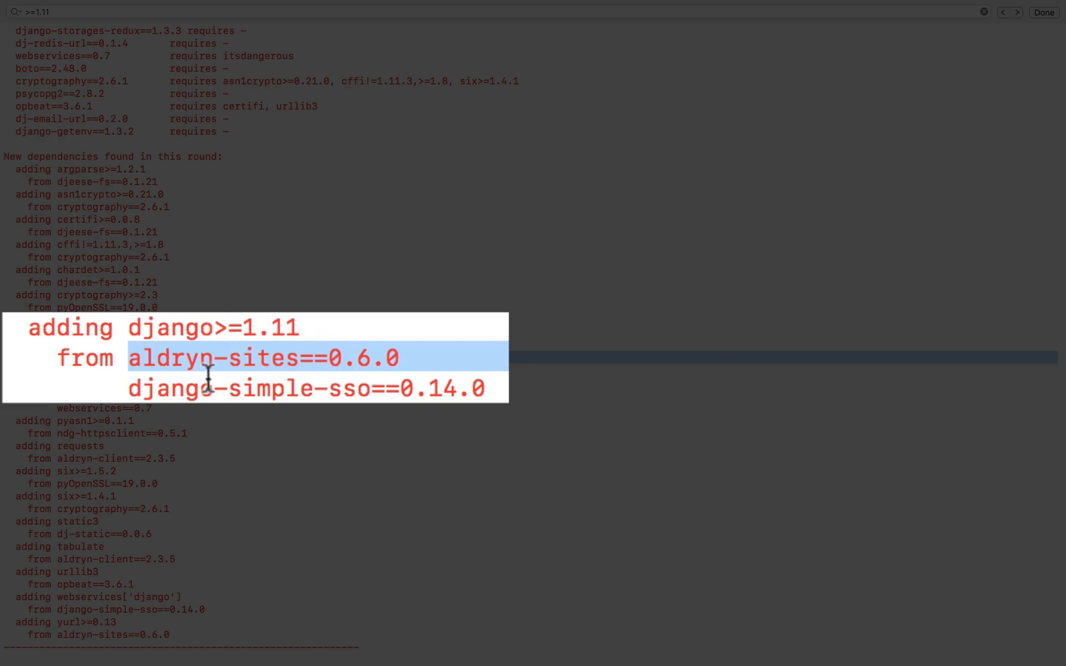
{"action": "mouse_move", "coordinate": [208, 367]}
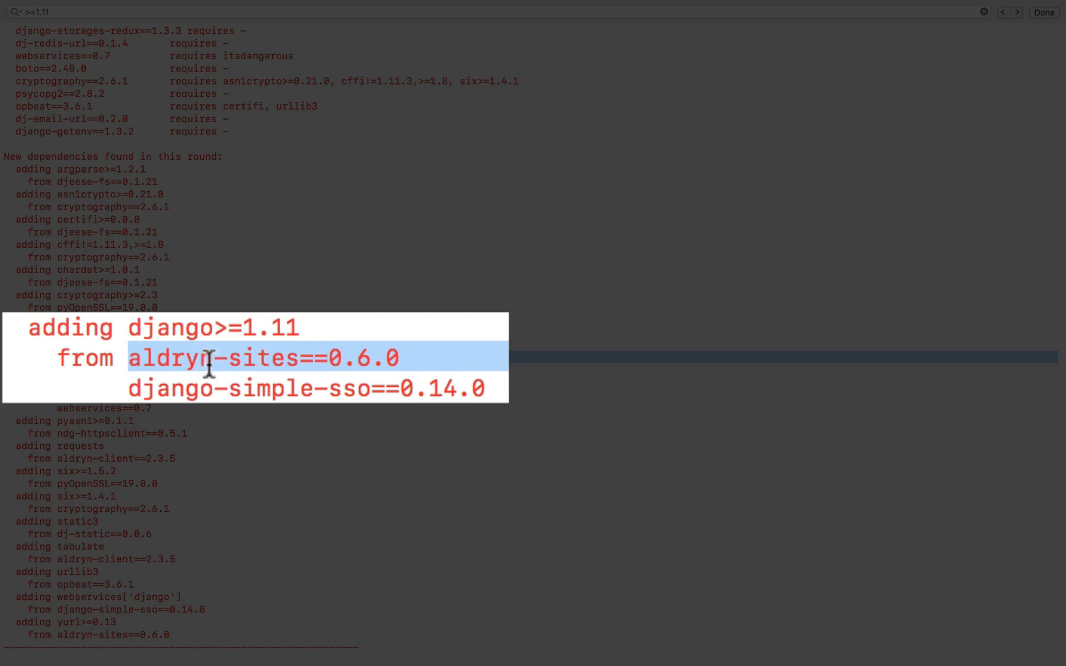
{"action": "mouse_move", "coordinate": [198, 353]}
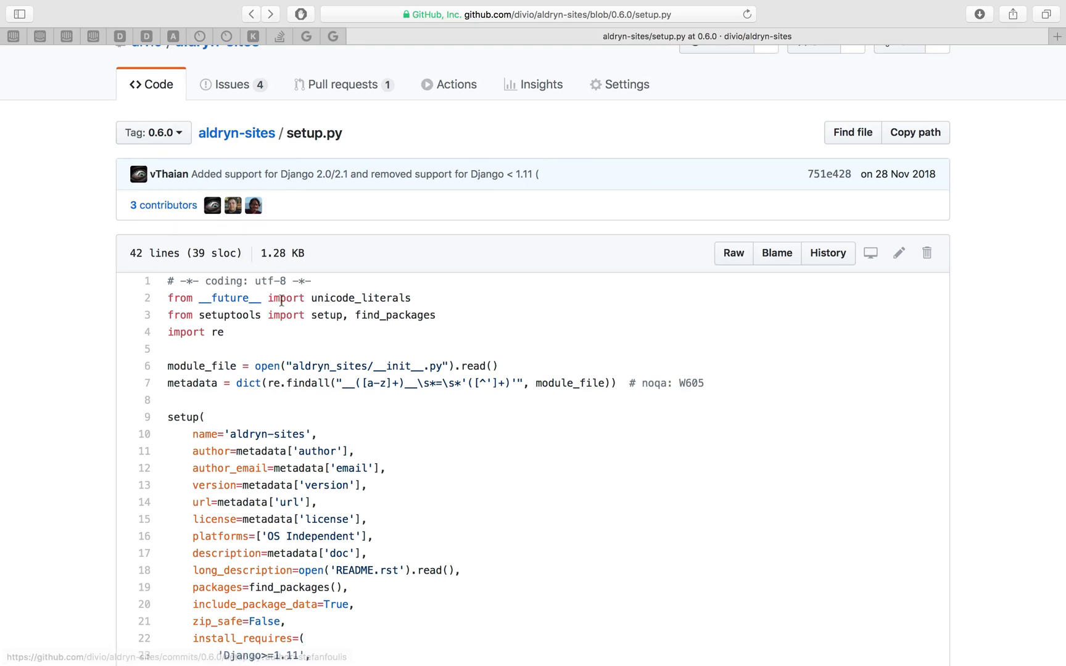
View aldryn-sites setup.py at tag 0.5.8, whose install_requires has Django>=1.5
{"action": "scroll", "scroll_direction": "down", "scroll_amount": 3}
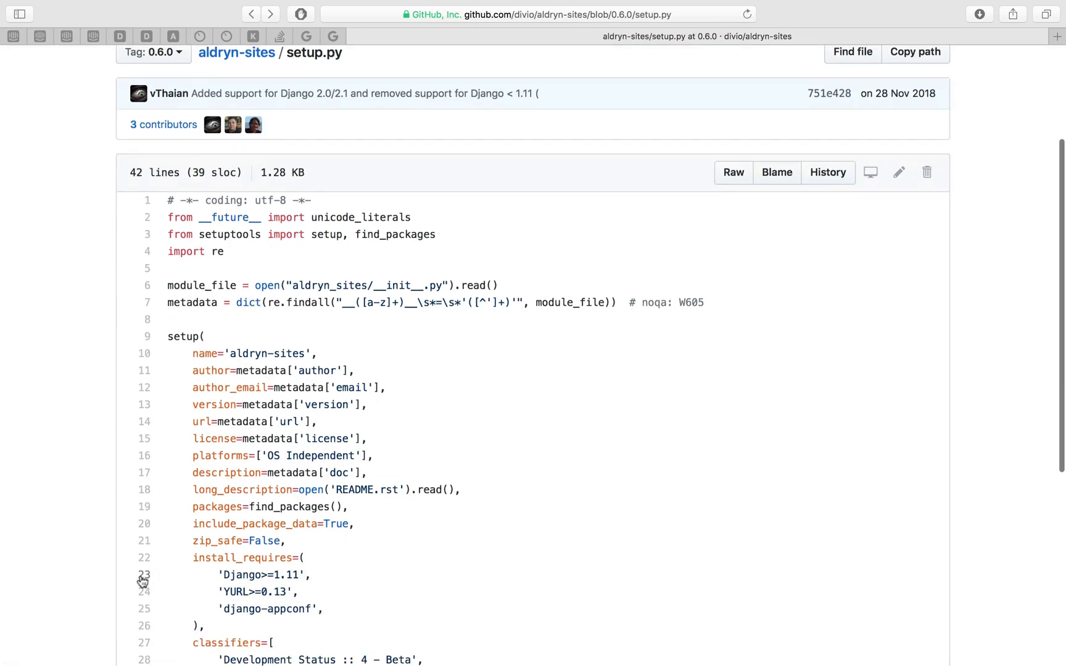
{"action": "left_click", "coordinate": [144, 574]}
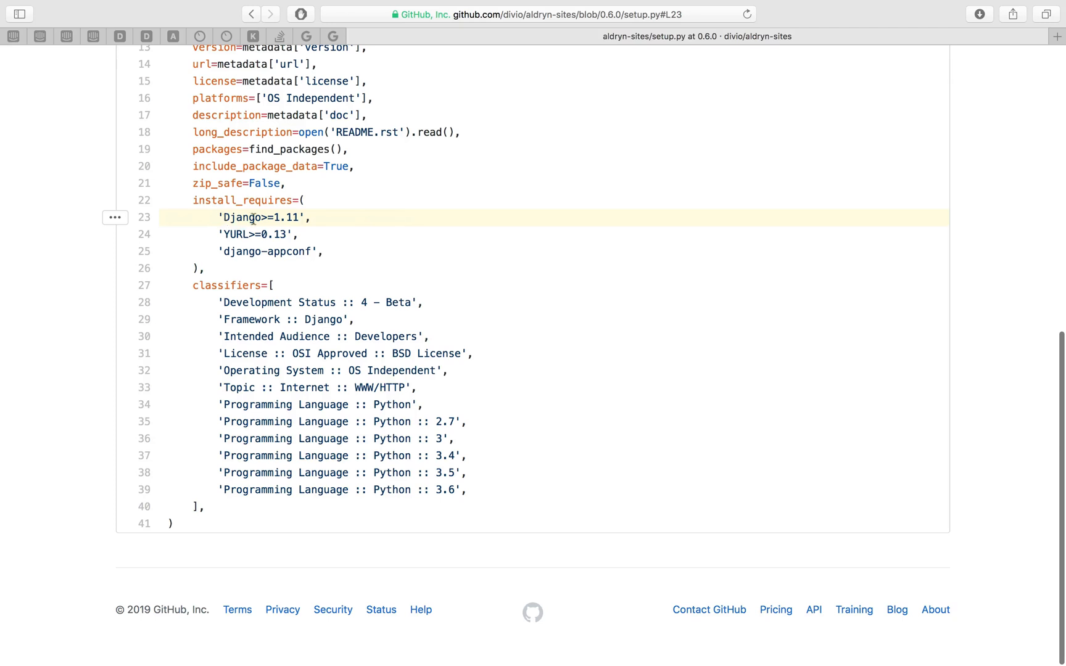
{"action": "mouse_move", "coordinate": [333, 262]}
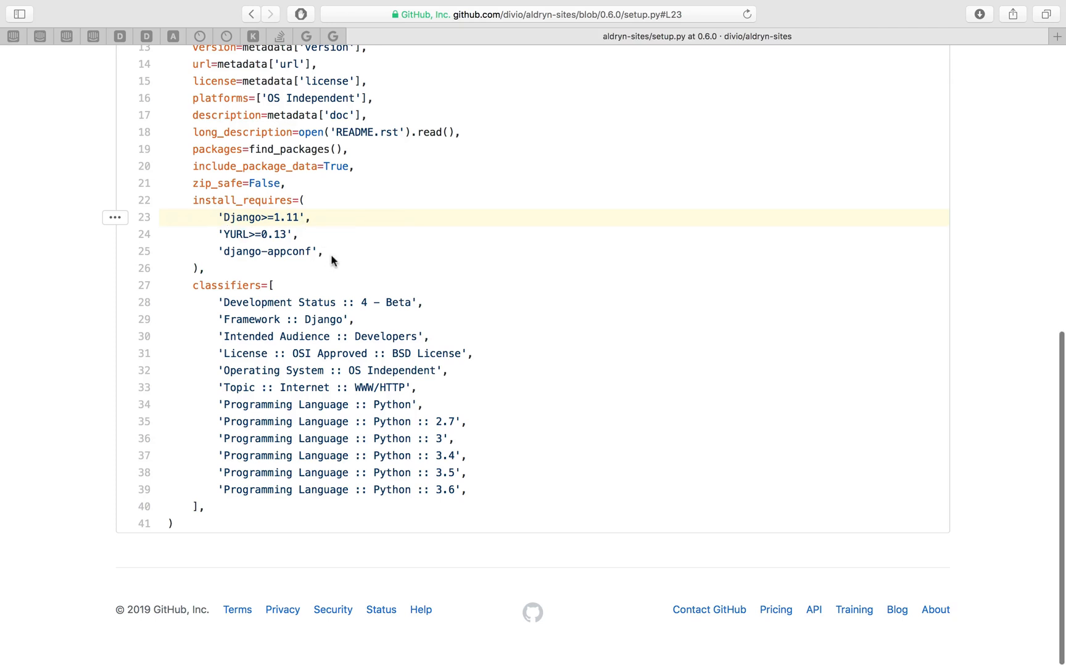
{"action": "scroll", "scroll_direction": "up", "scroll_amount": 3}
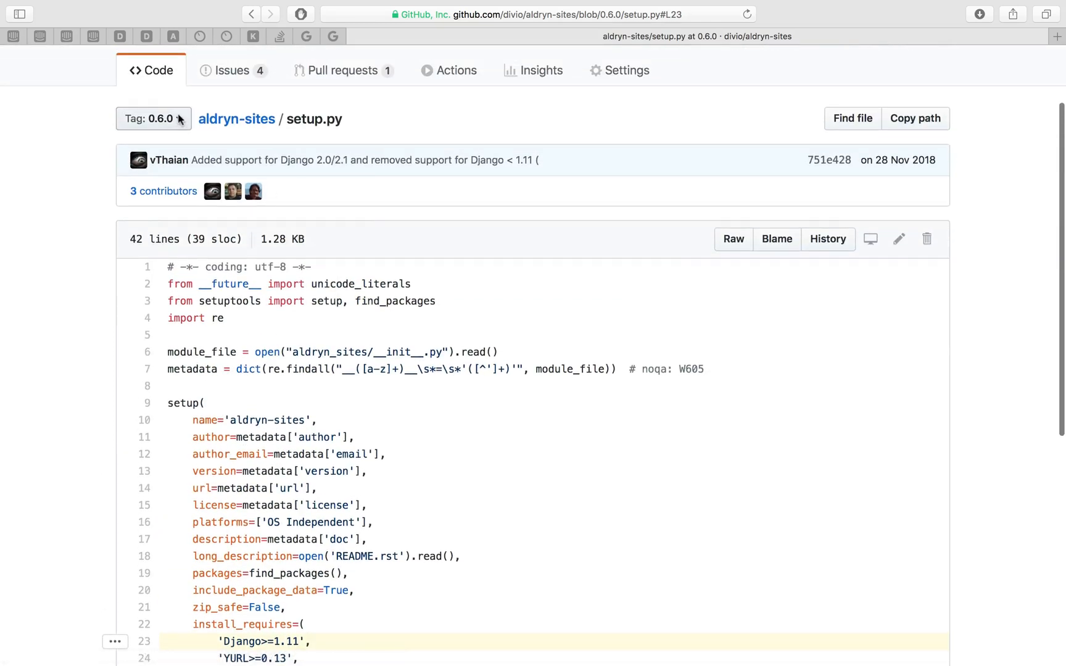
{"action": "mouse_move", "coordinate": [165, 271]}
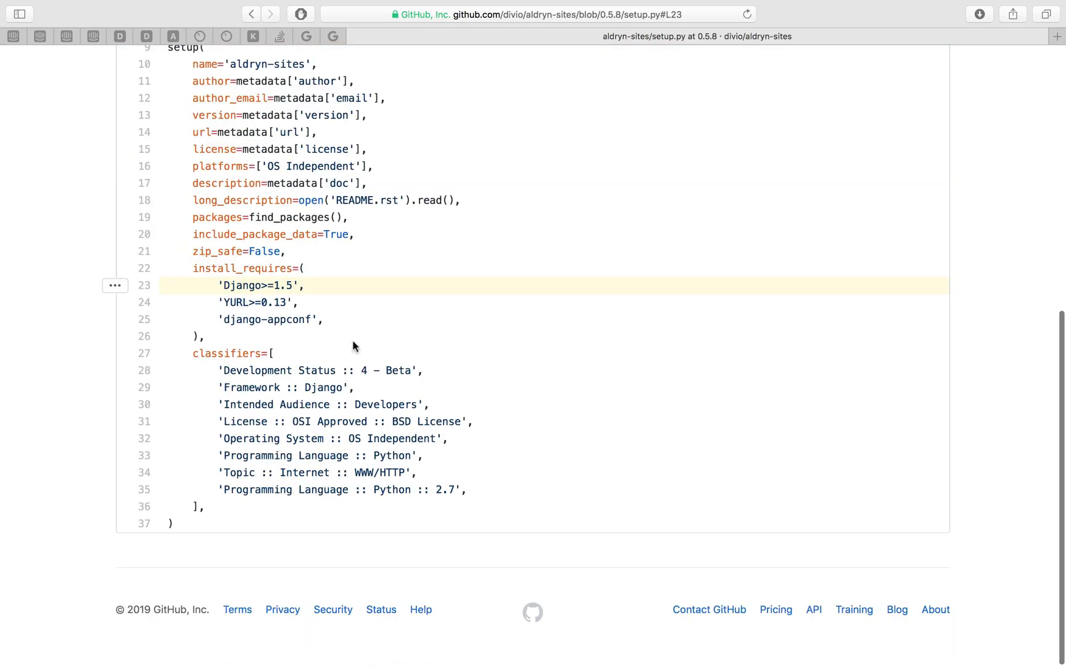
{"action": "mouse_move", "coordinate": [268, 303]}
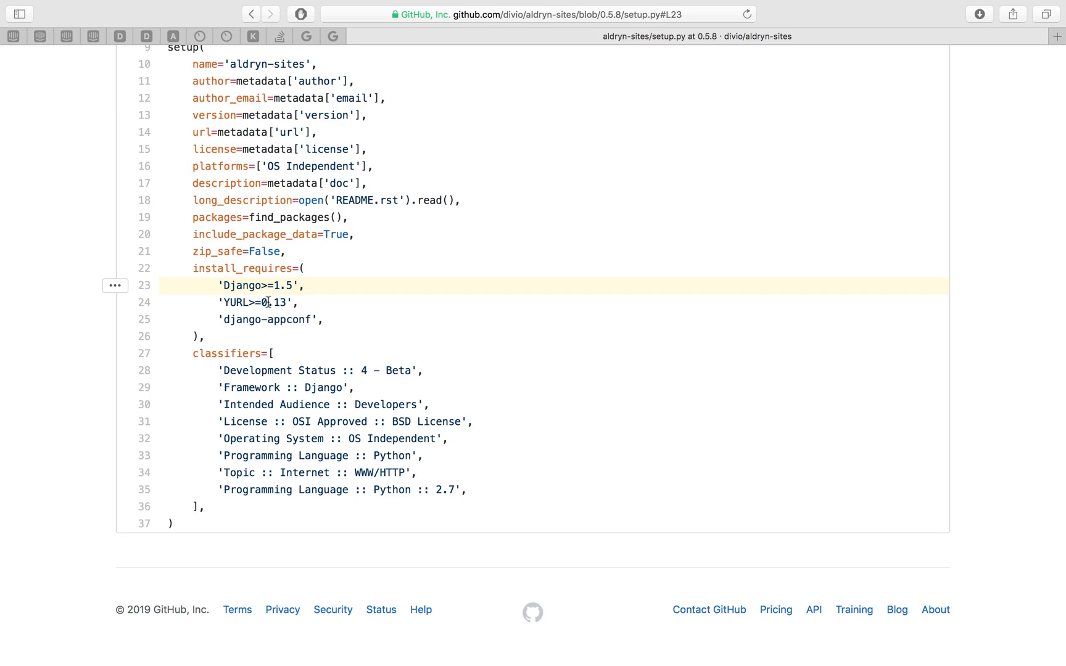
{"action": "scroll", "scroll_direction": "up", "scroll_amount": 3}
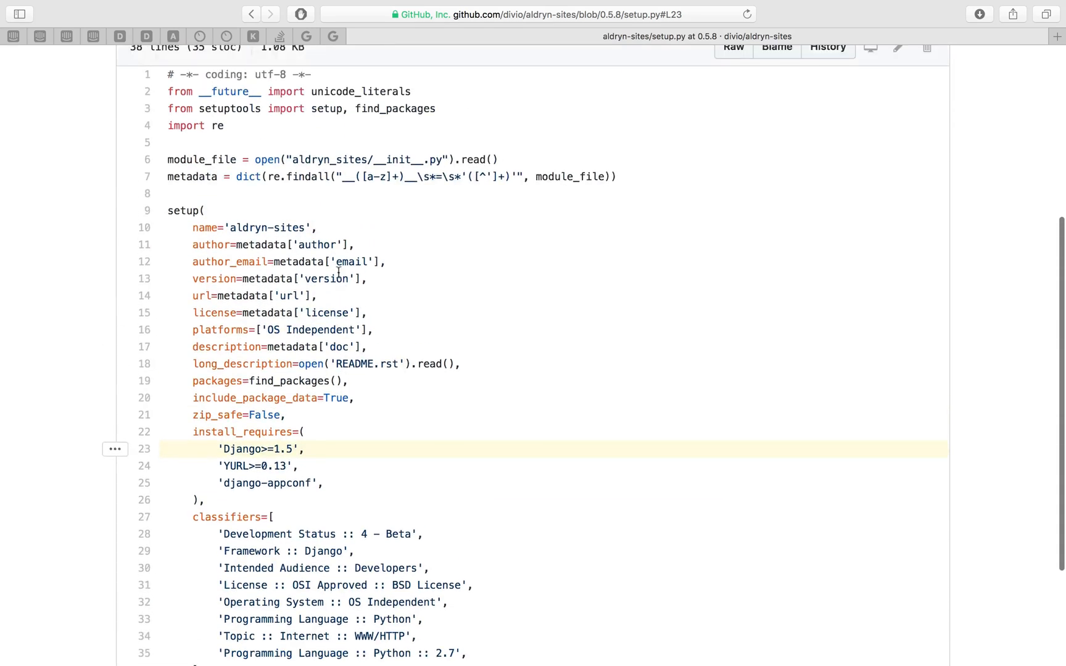
{"action": "mouse_move", "coordinate": [232, 115]}
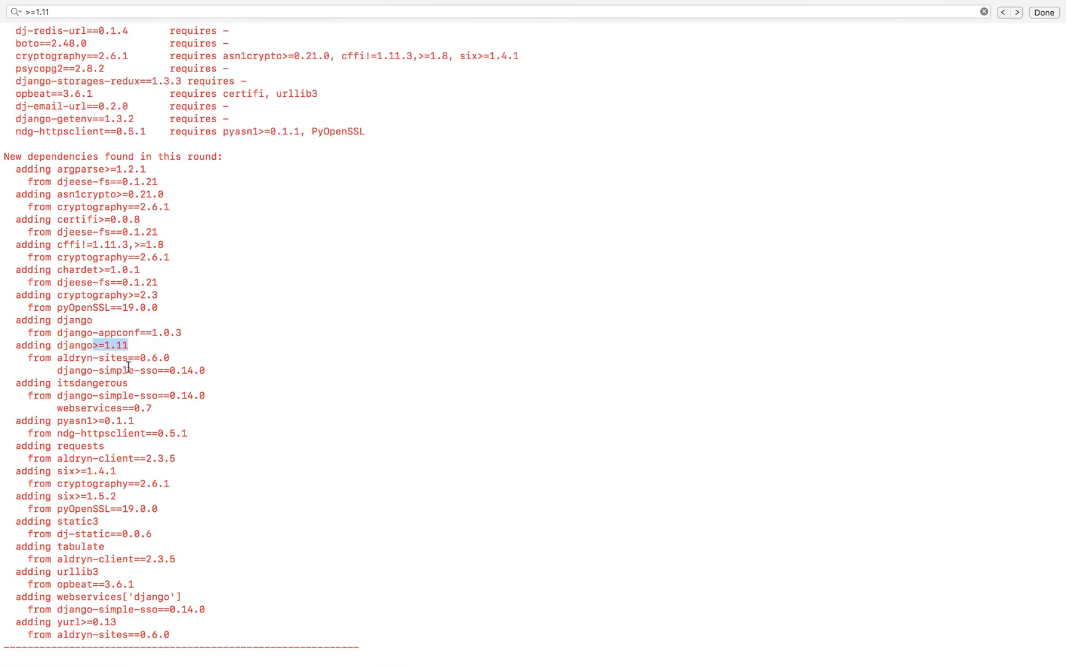
{"action": "mouse_move", "coordinate": [82, 361]}
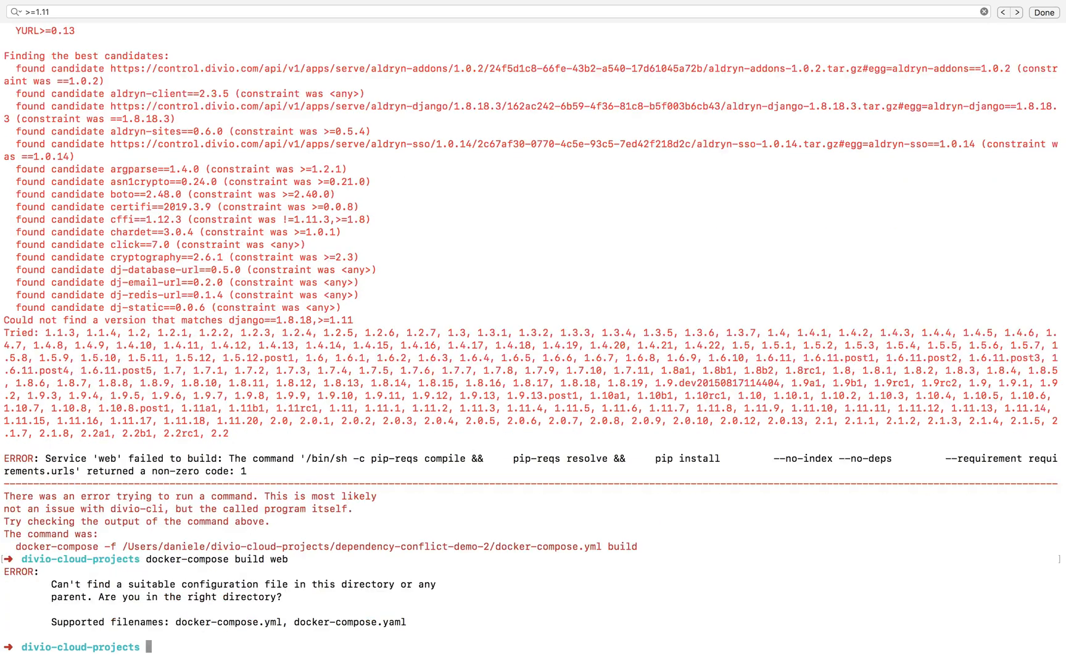
Enter the dependency-conflict-demo-2 folder and build its web image until 'Successfully built'
{"action": "type", "text": "cd"}
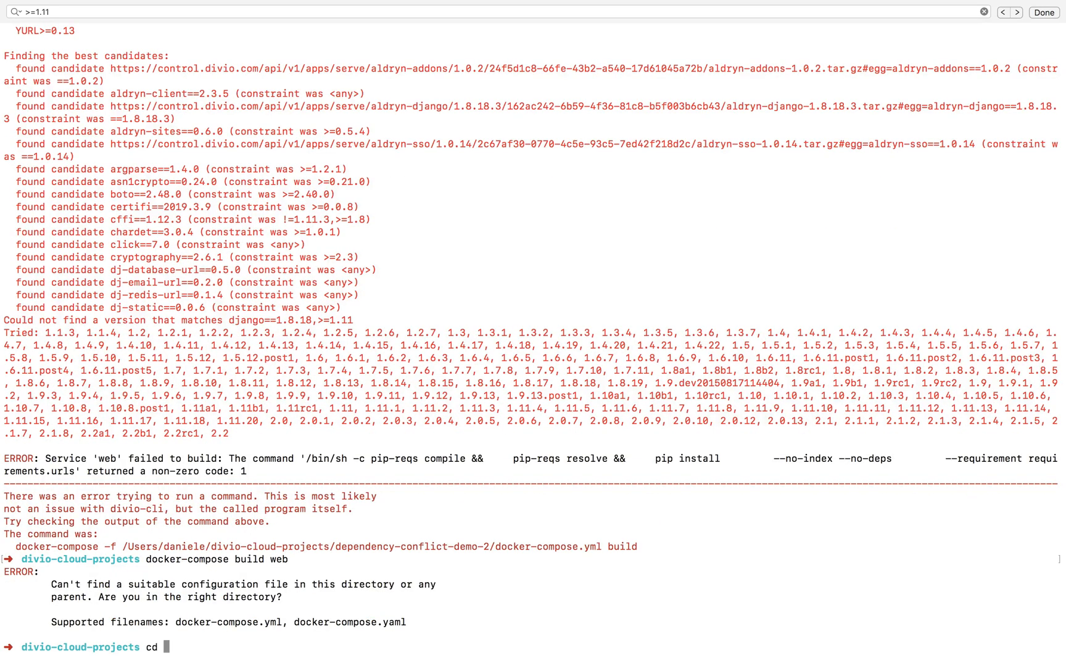
{"action": "type", "text": "de"}
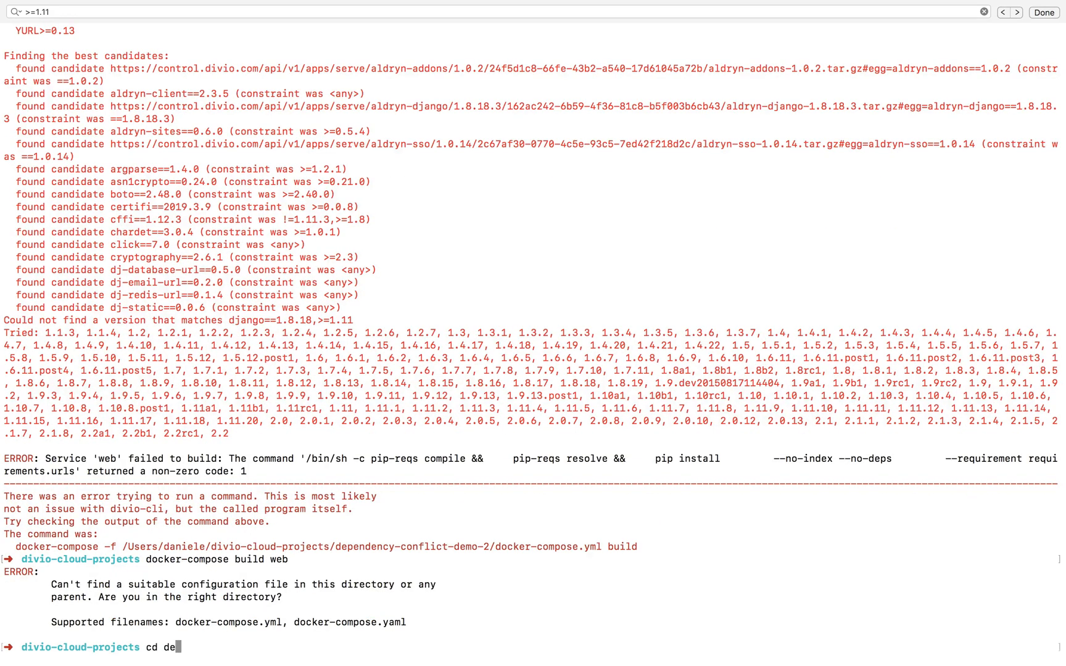
{"action": "key", "text": "Return"}
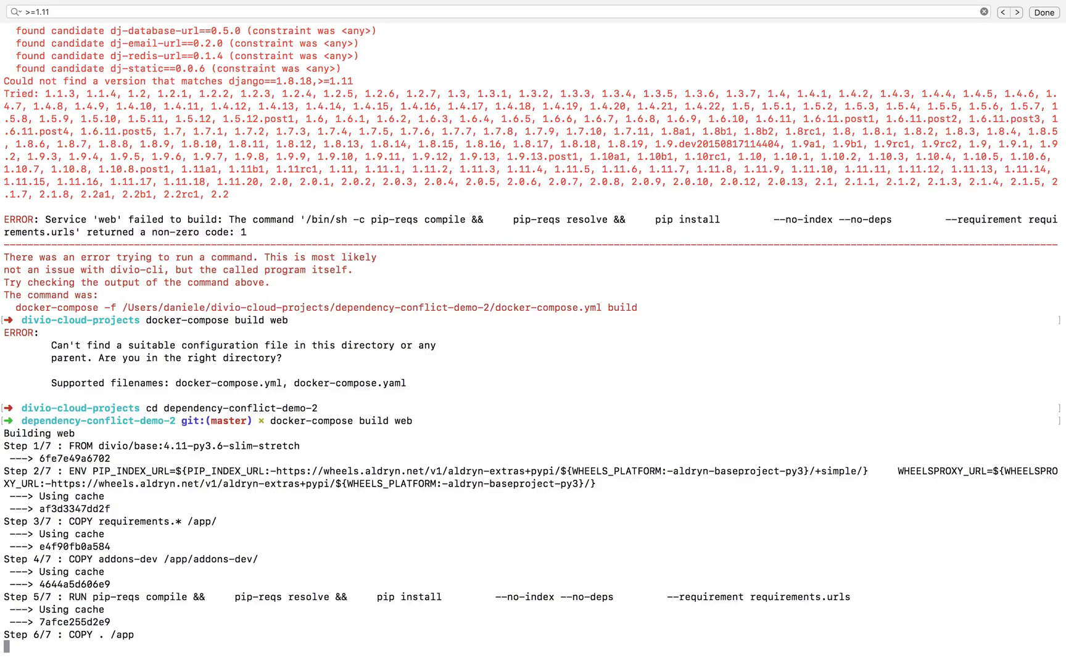
{"action": "scroll", "scroll_direction": "down", "scroll_amount": 3}
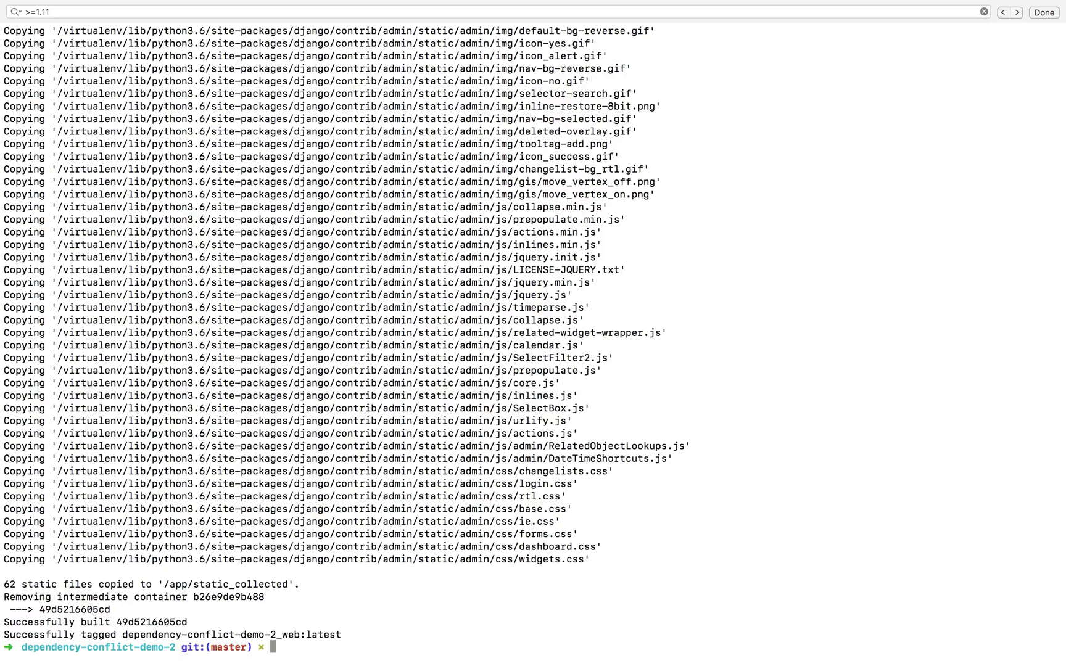
Stage requirements.in and commit it as 'Pinned dependencies'
{"action": "type", "text": "git"}
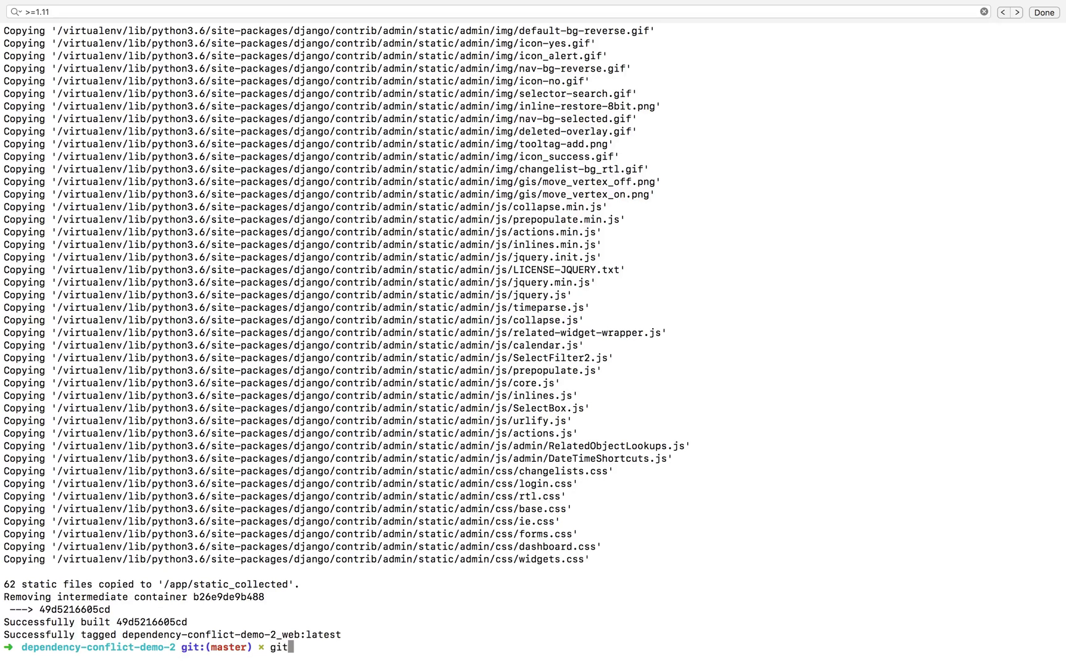
{"action": "type", "text": "add"}
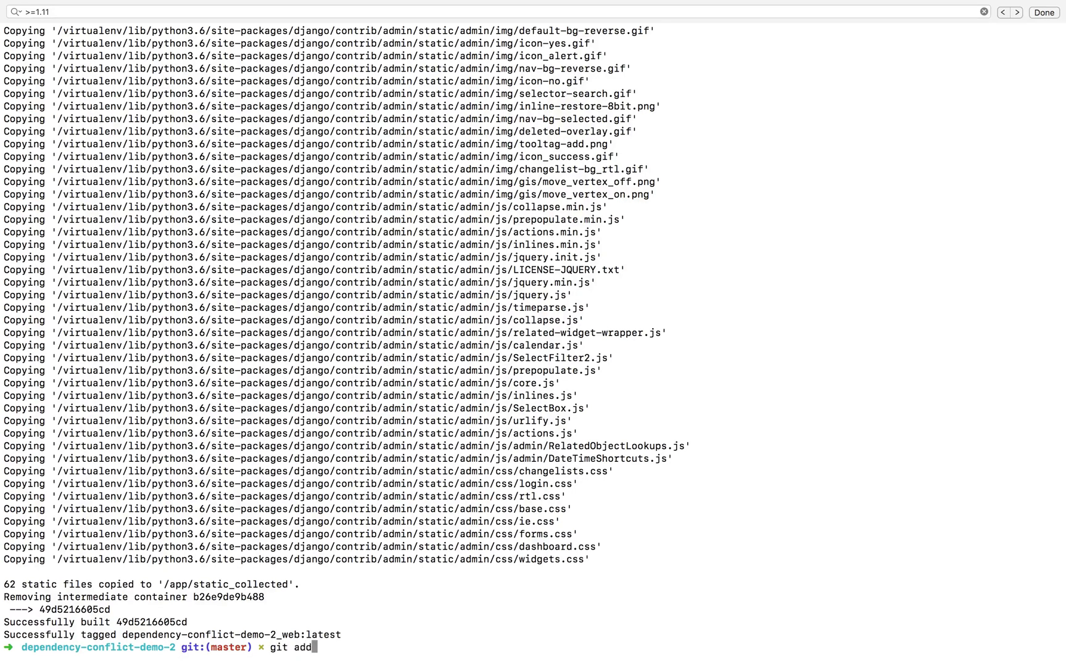
{"action": "type", "text": "requirements.in"}
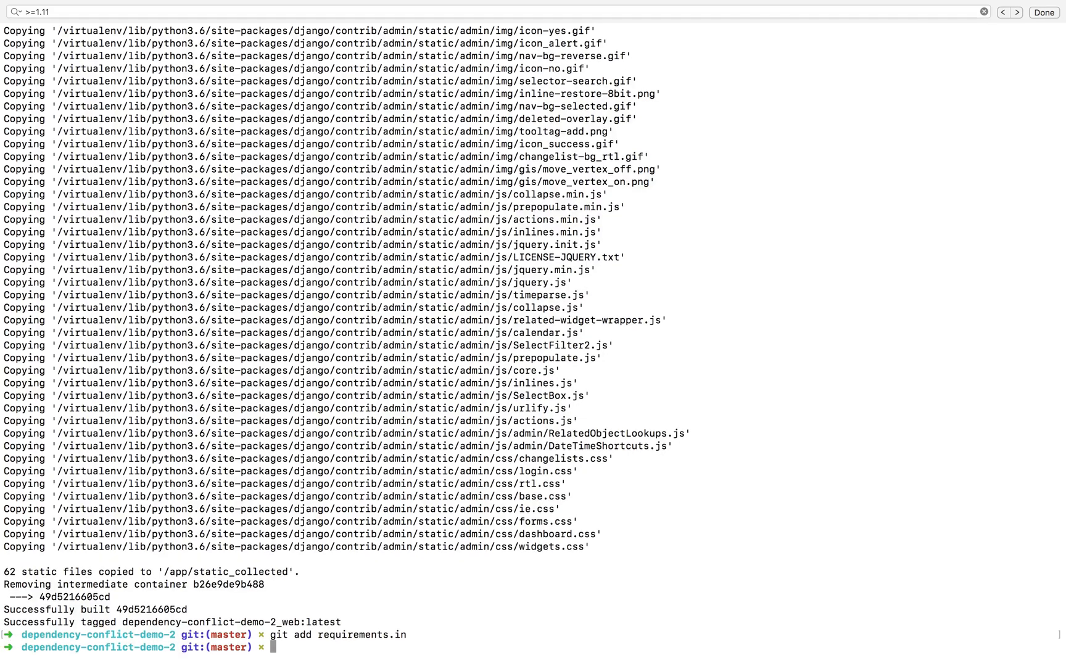
{"action": "type", "text": "git"}
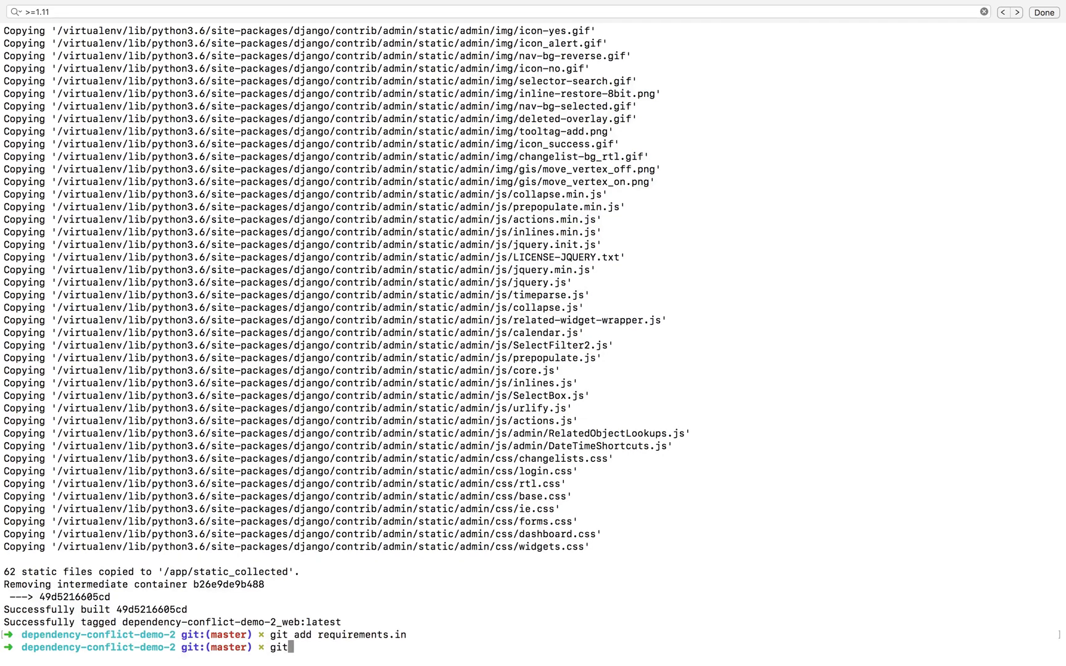
{"action": "type", "text": "com"}
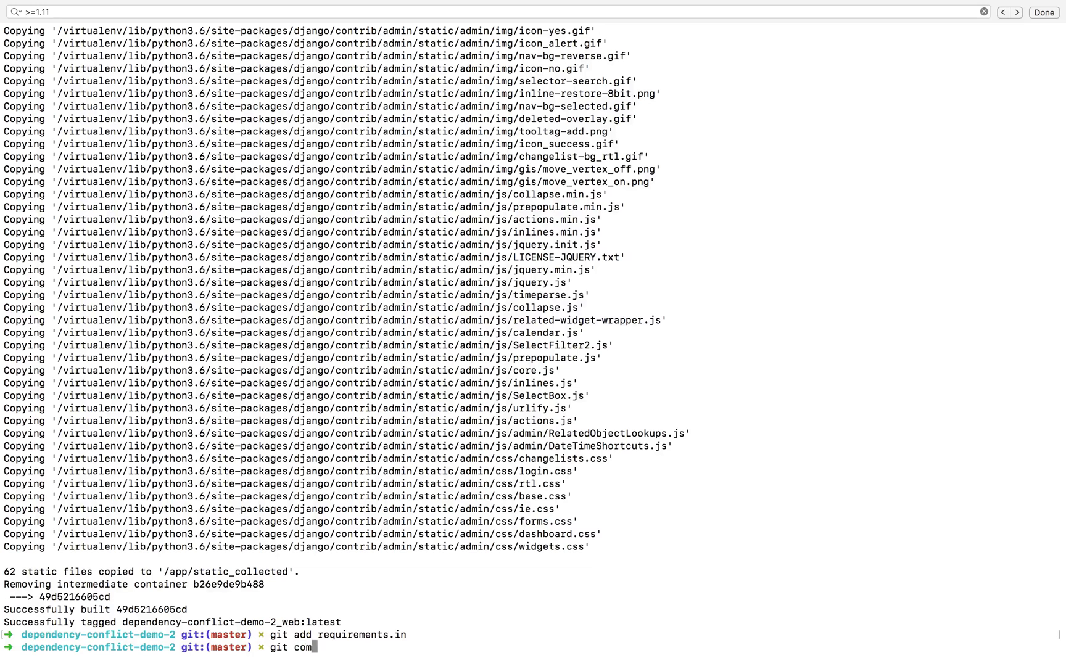
{"action": "key", "text": "Return"}
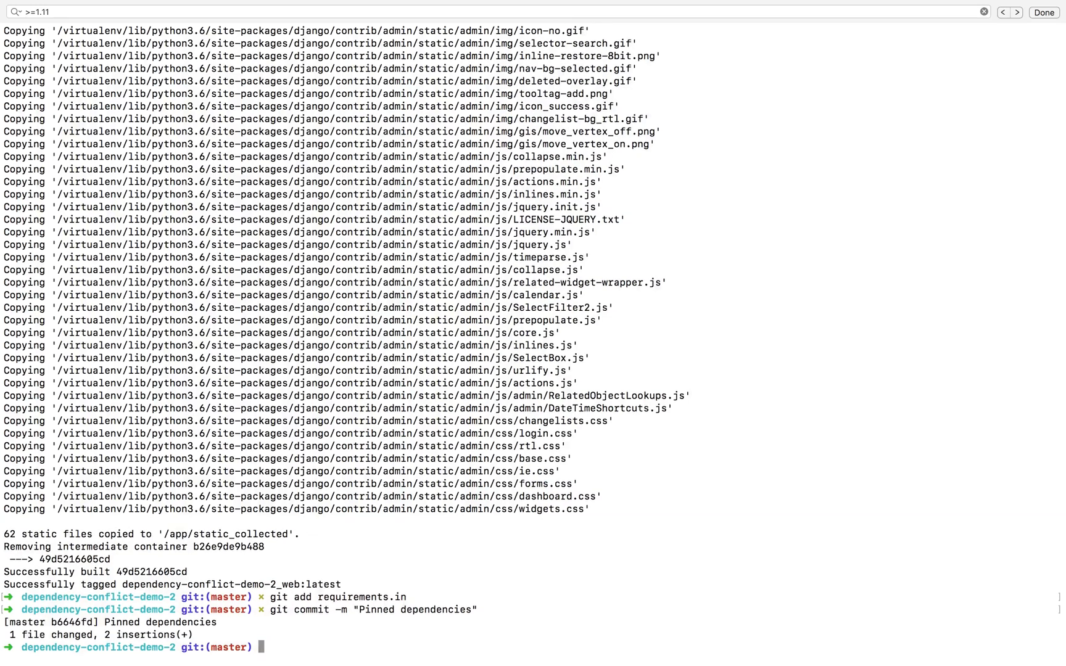
Push the new commit to origin master
{"action": "type", "text": "git pusg"}
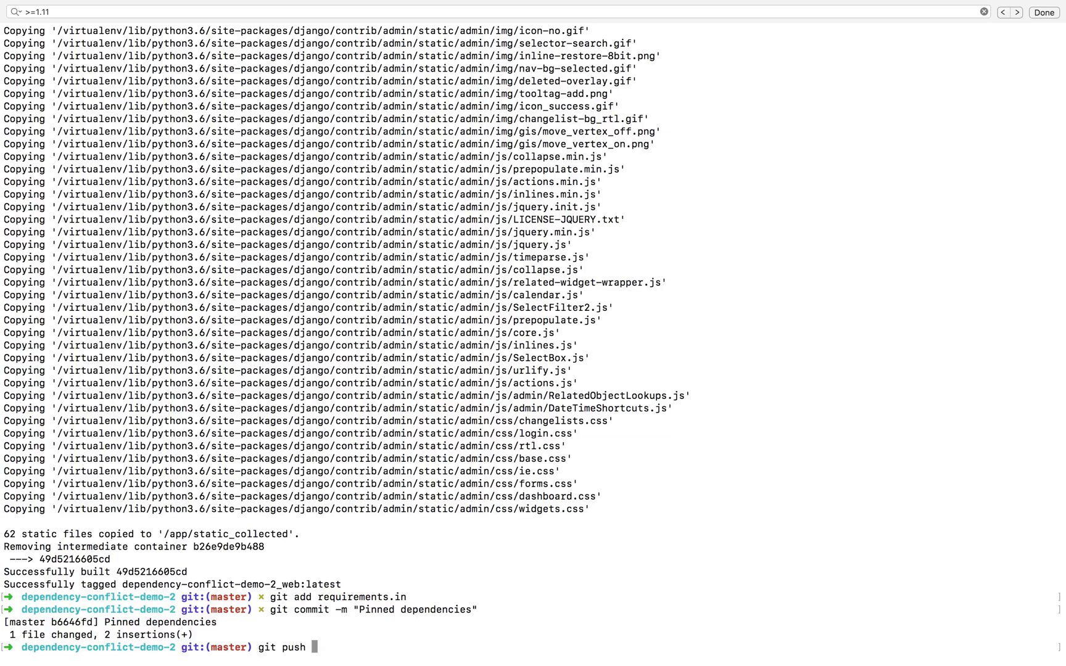
{"action": "type", "text": "origin mas"}
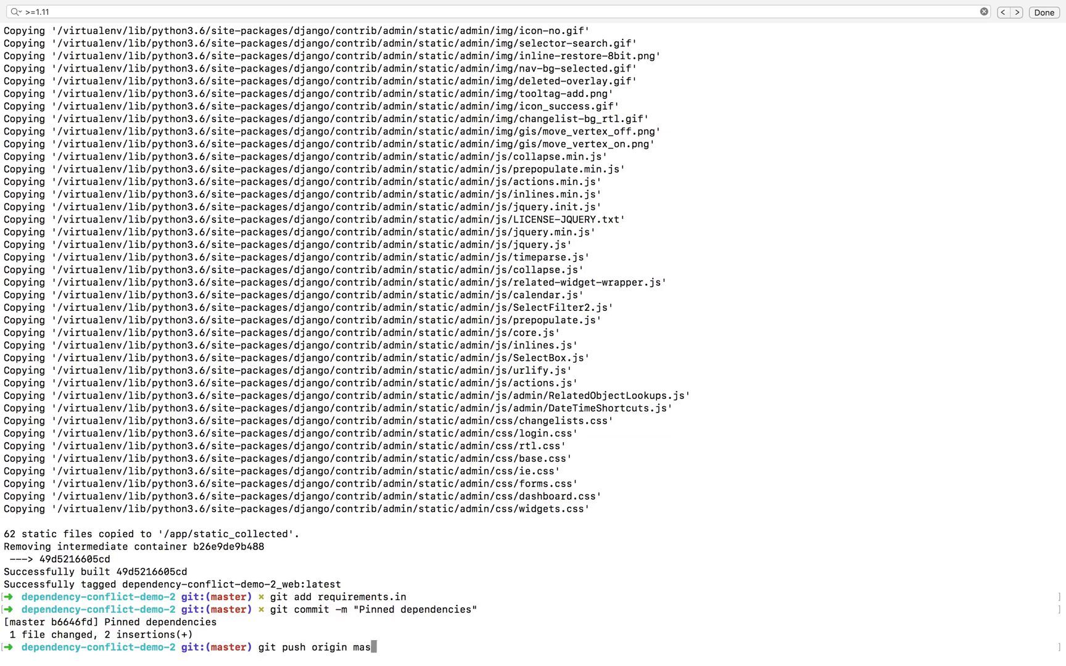
{"action": "key", "text": "Return"}
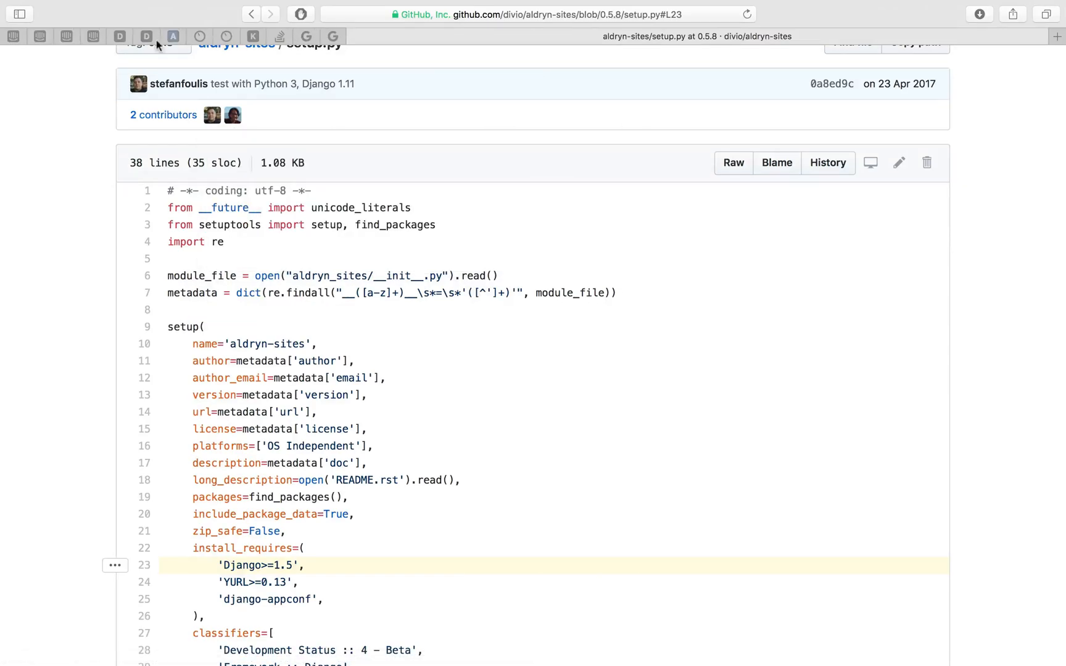
Return to the Dependency conflict demo 2 project and dismiss the old failed Deploy Log
{"action": "left_click", "coordinate": [146, 36]}
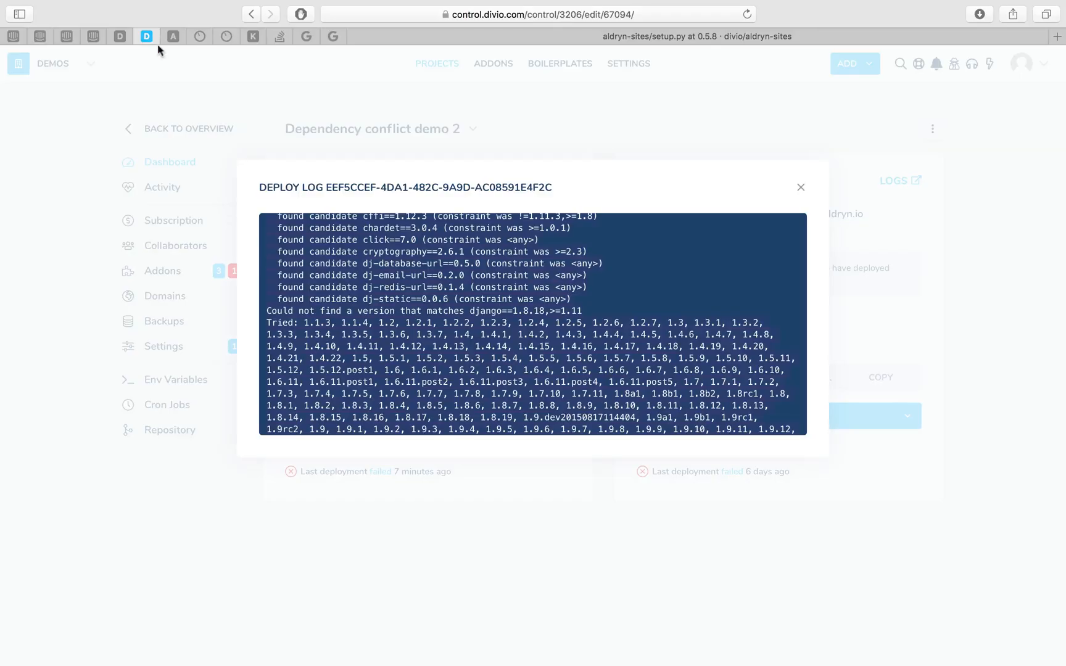
{"action": "left_click", "coordinate": [800, 187]}
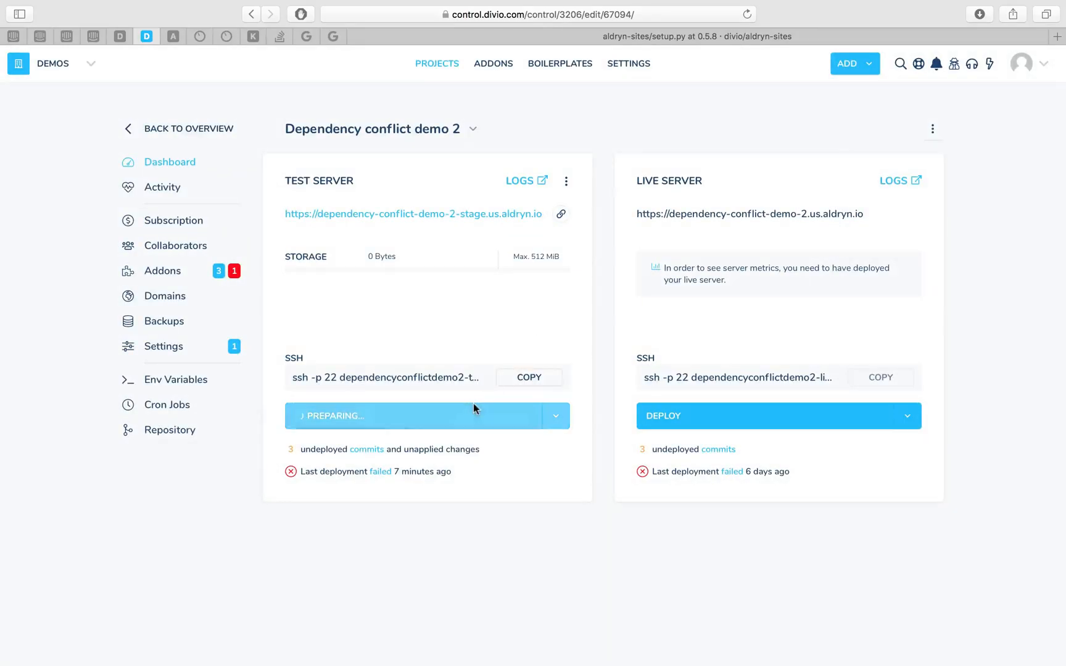